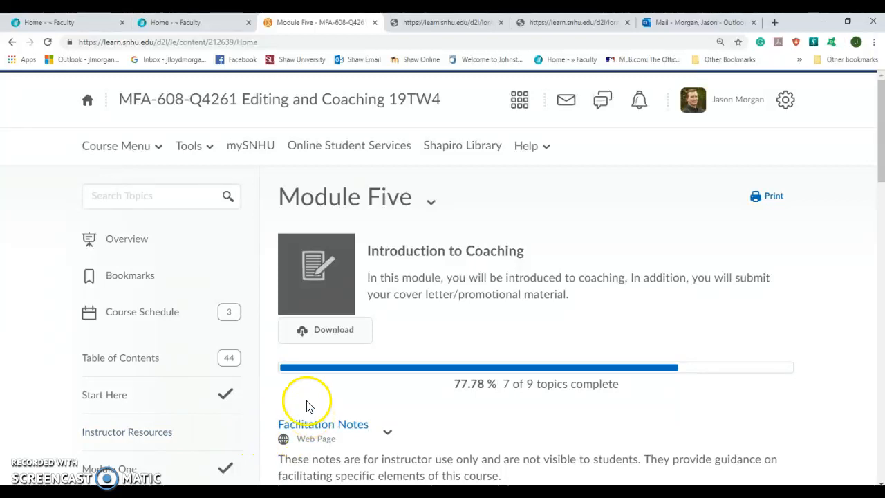
pyautogui.moveTo(385, 220)
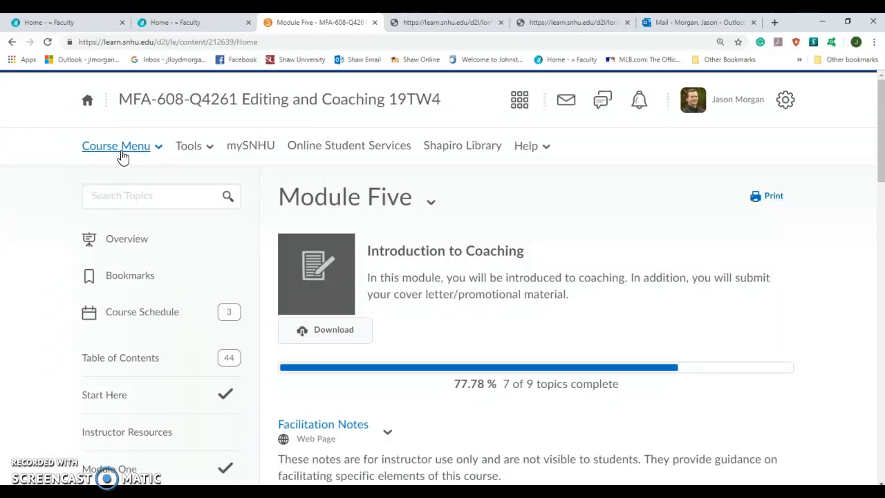
pyautogui.moveTo(125, 155)
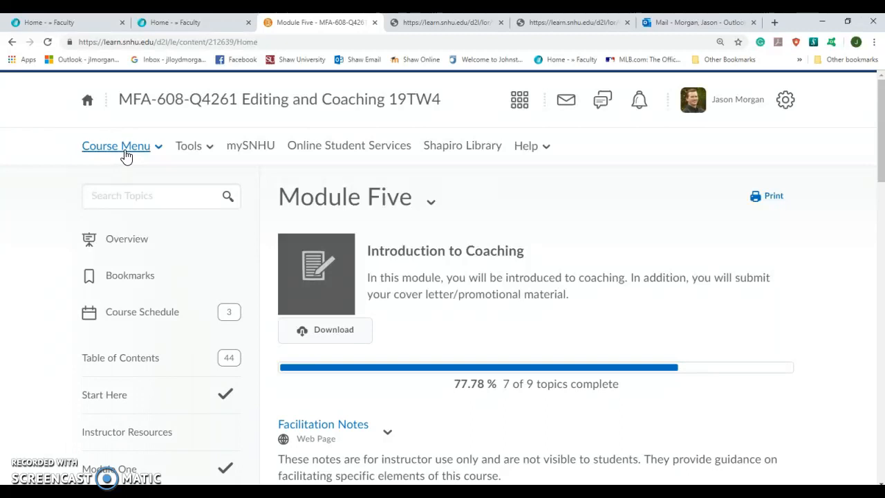
# Go to Discussions from the Course Menu and scroll to the 1-3 Class Resources topic
pyautogui.click(116, 145)
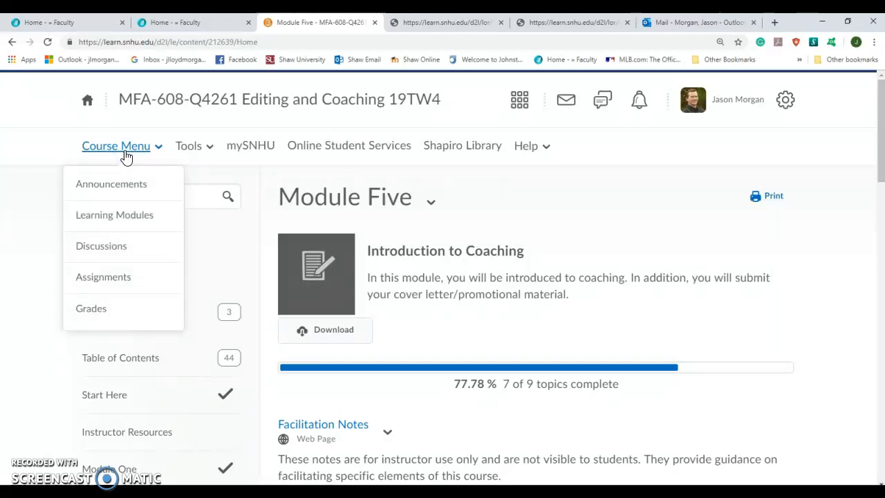
pyautogui.click(101, 246)
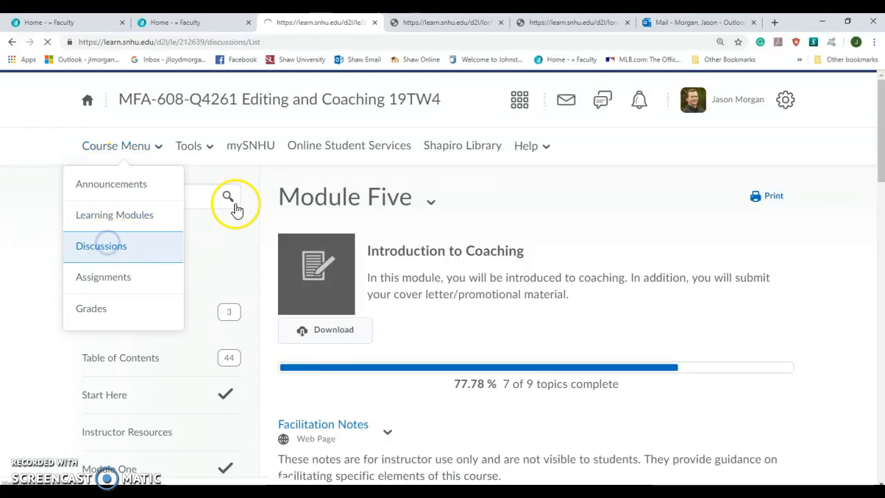
pyautogui.click(101, 246)
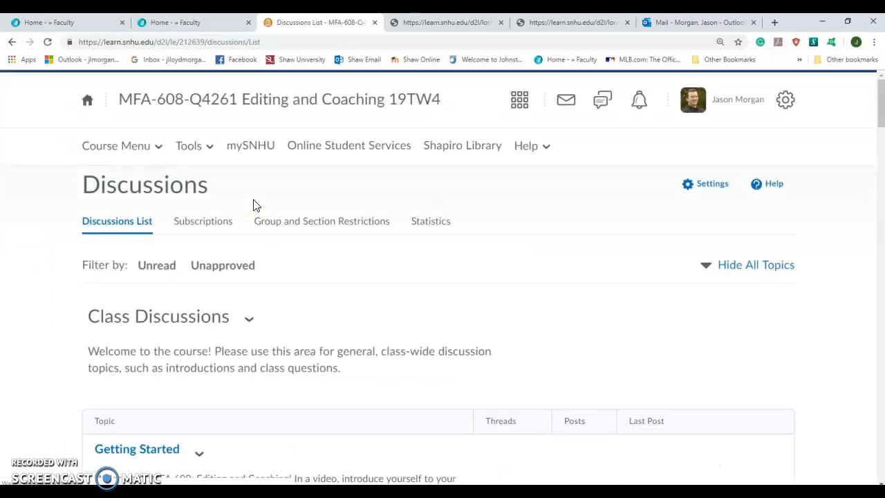
pyautogui.scroll(-3)
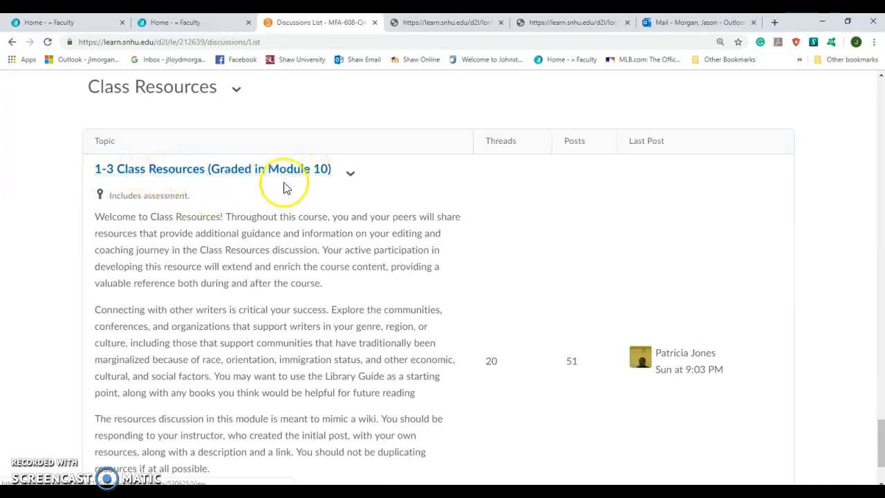
pyautogui.moveTo(301, 259)
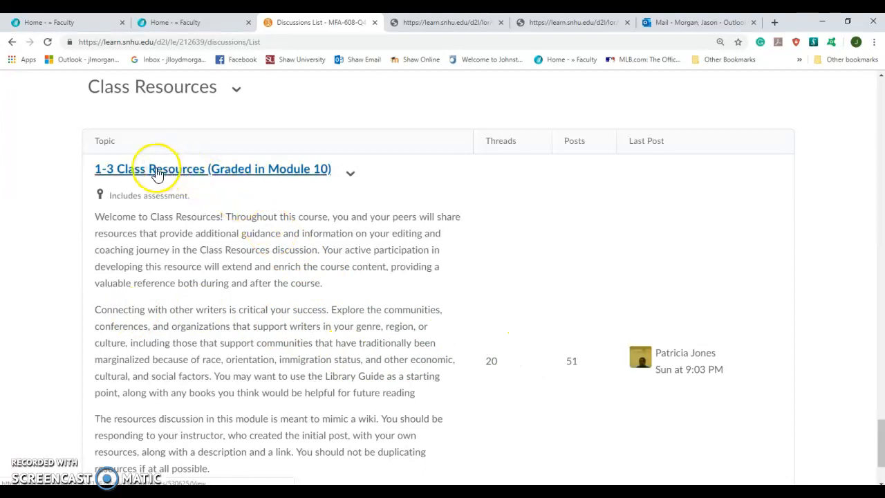
pyautogui.moveTo(182, 172)
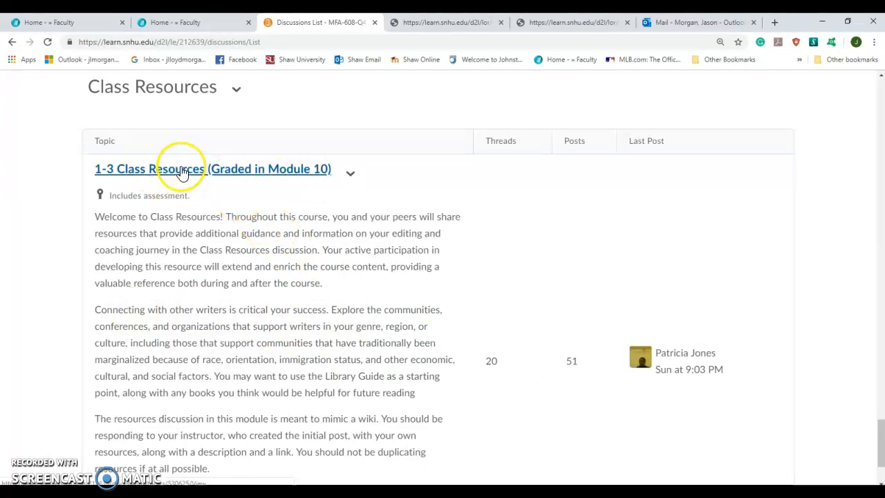
# Enter the 1-3 Class Resources topic and scroll down to the MLA Formatting Videos thread
pyautogui.click(150, 169)
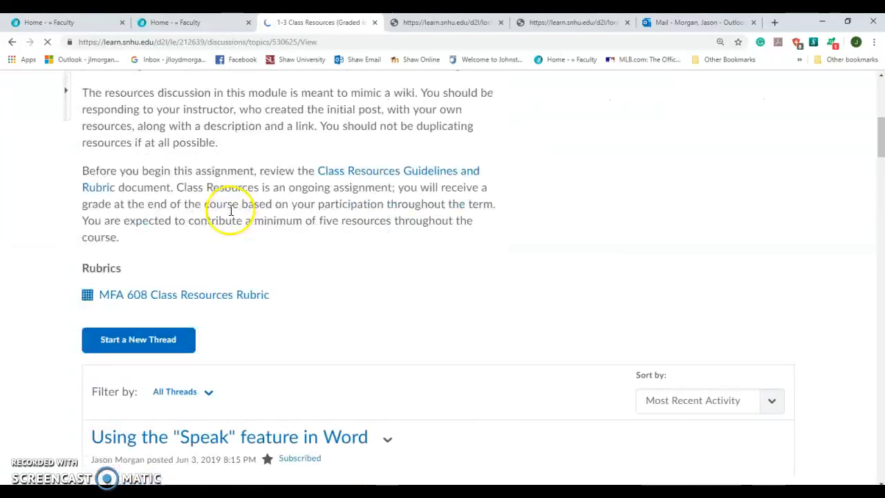
pyautogui.scroll(-3)
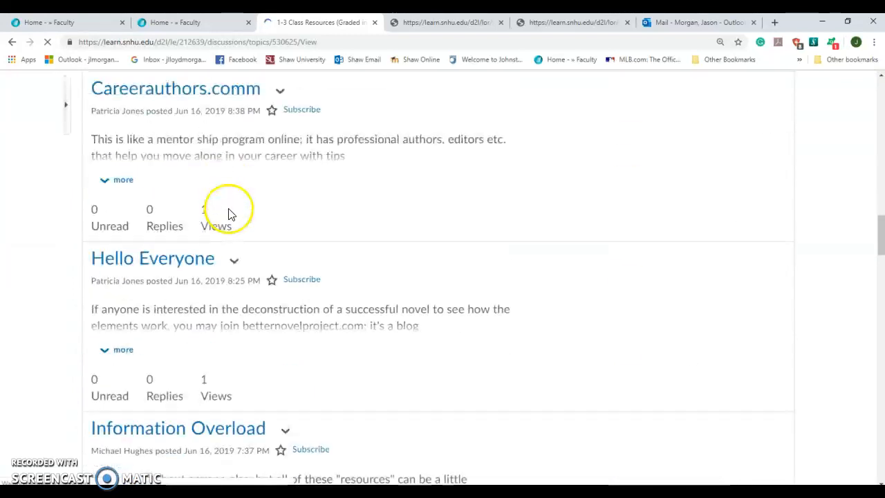
pyautogui.scroll(-3)
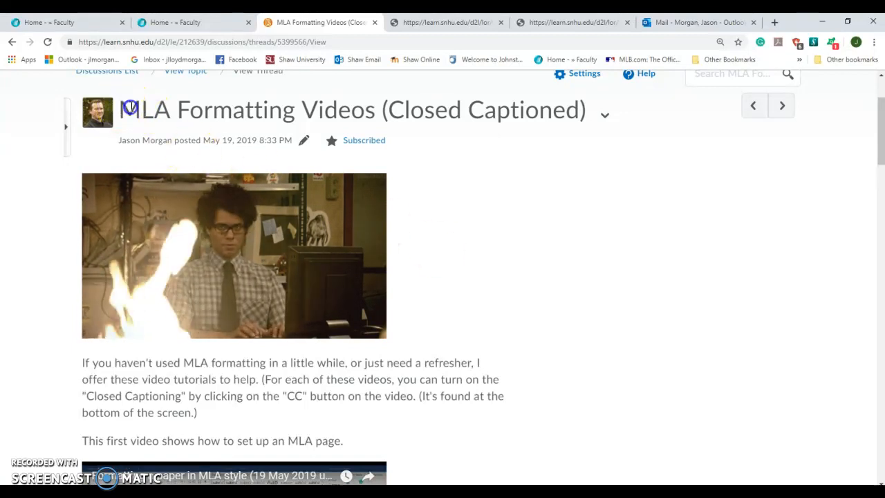
pyautogui.doubleClick(143, 109)
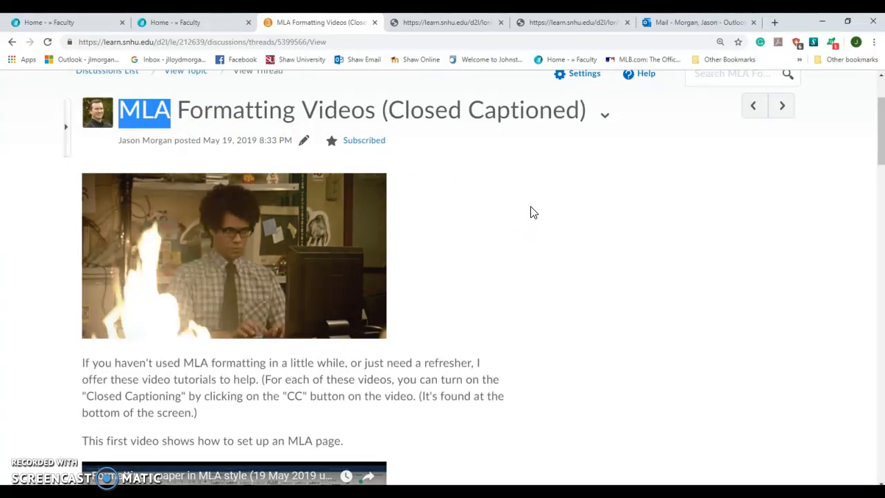
pyautogui.scroll(-3)
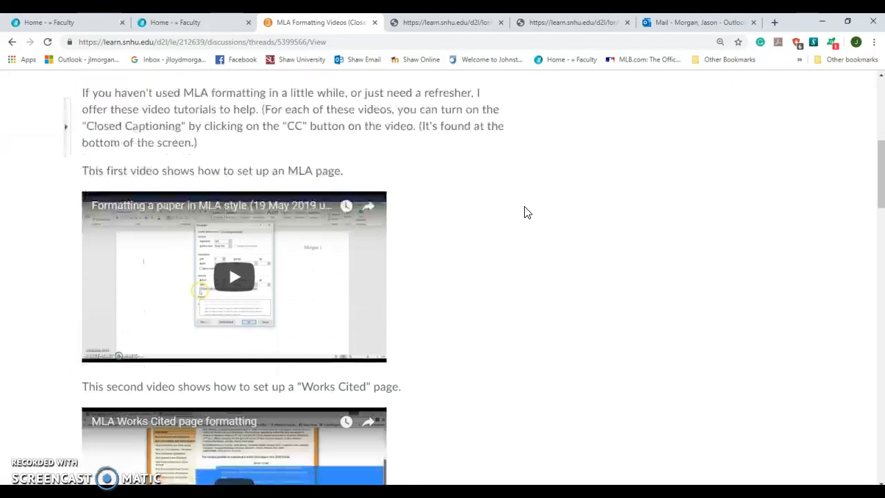
pyautogui.scroll(-3)
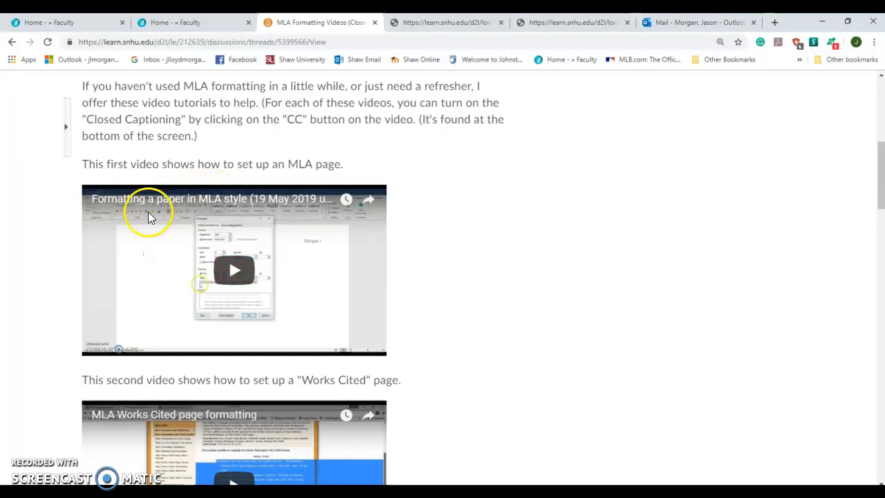
pyautogui.scroll(-3)
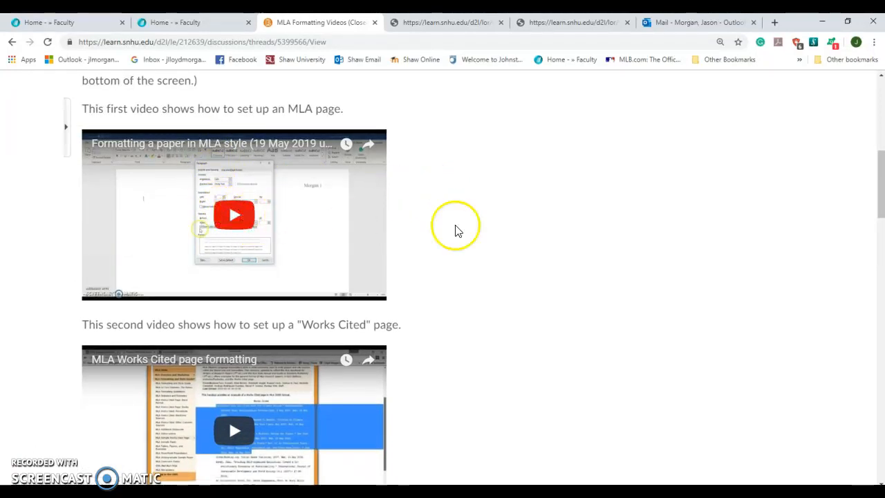
pyautogui.scroll(-3)
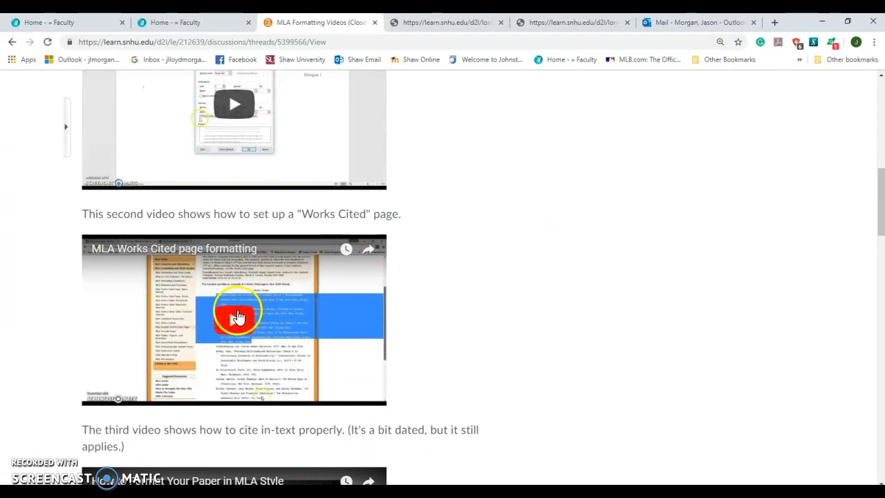
pyautogui.scroll(-3)
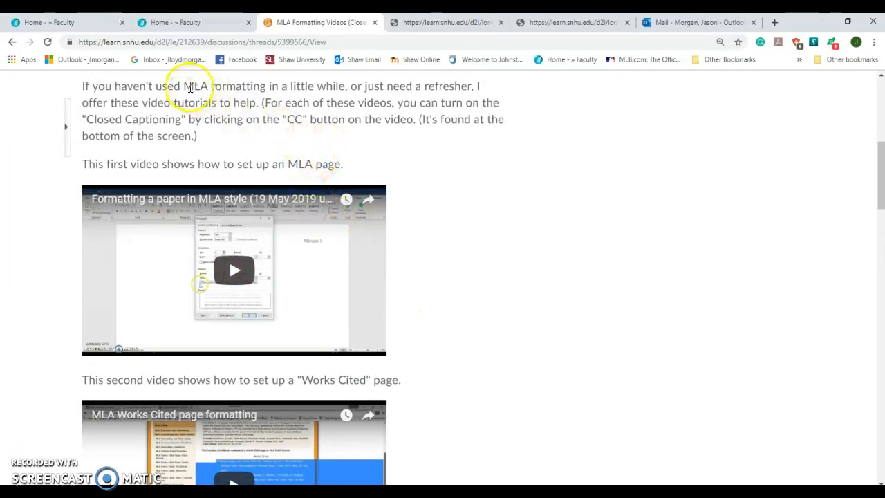
pyautogui.doubleClick(223, 86)
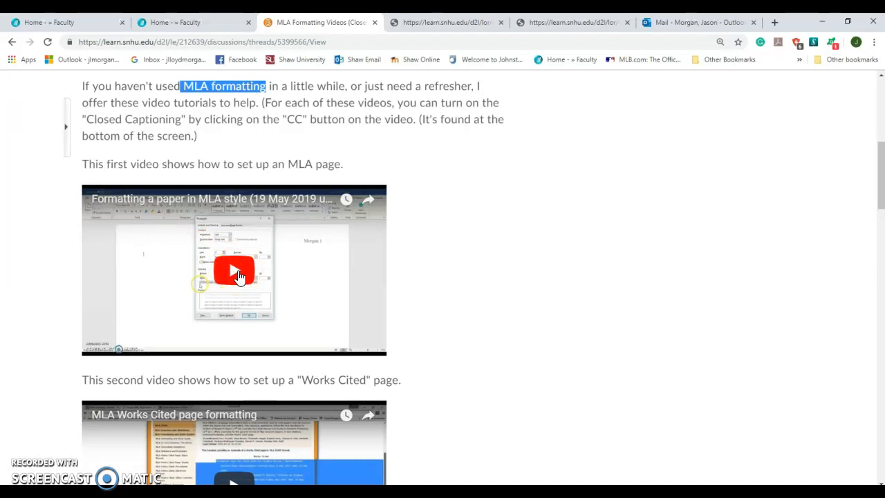
pyautogui.moveTo(428, 228)
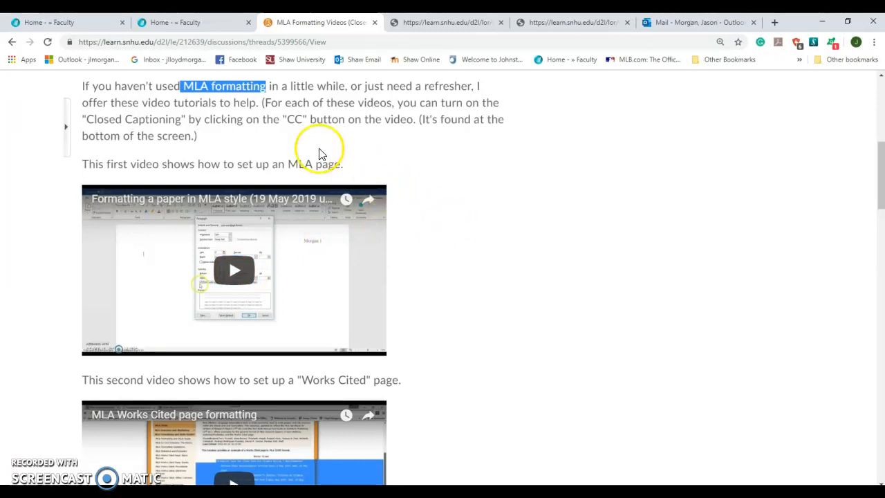
pyautogui.moveTo(291, 148)
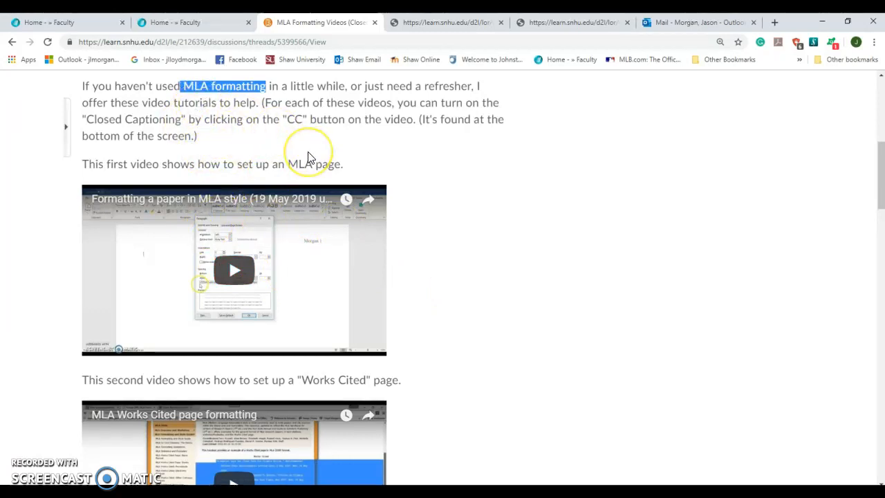
pyautogui.scroll(-3)
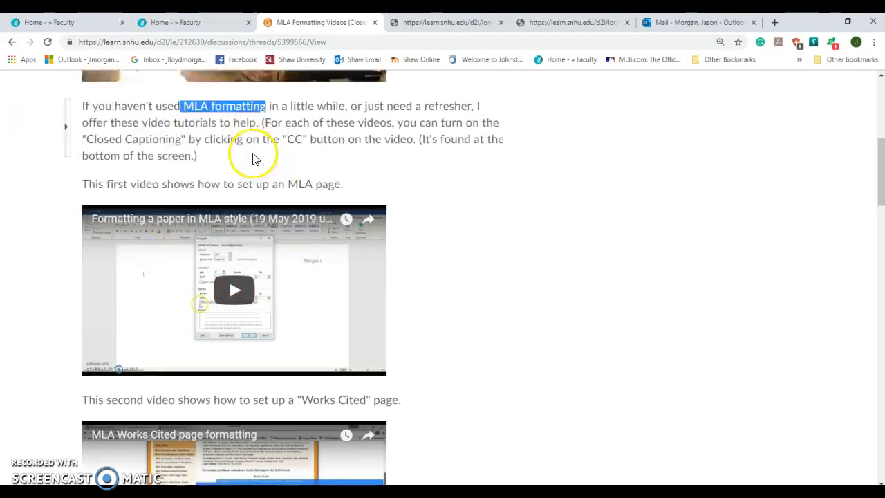
pyautogui.scroll(-3)
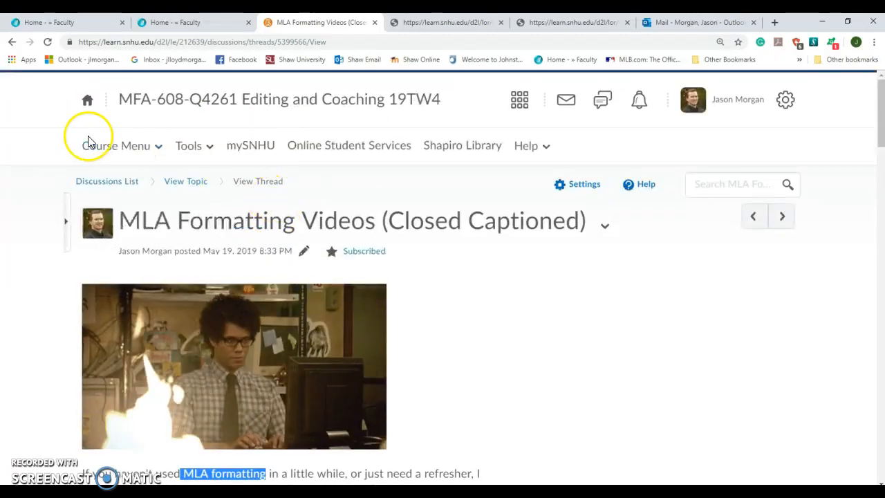
# Return to the course modules and bring up Module Five's Learning Objectives page
pyautogui.click(116, 145)
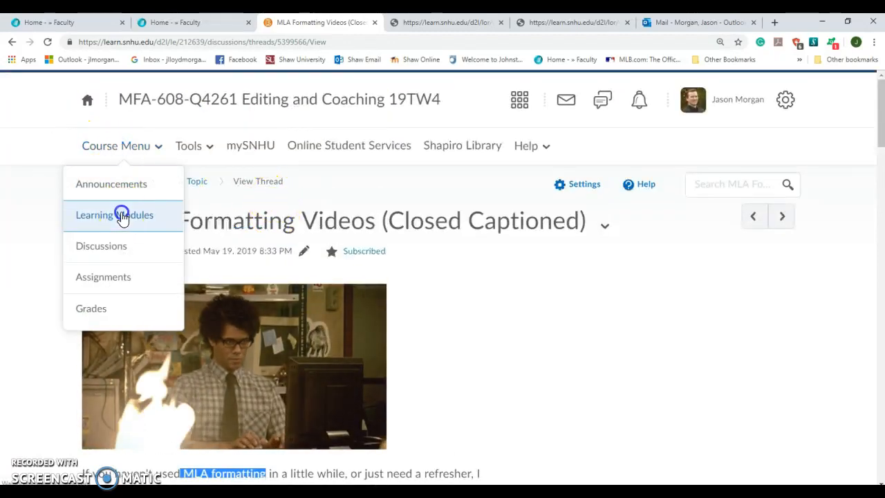
pyautogui.click(113, 215)
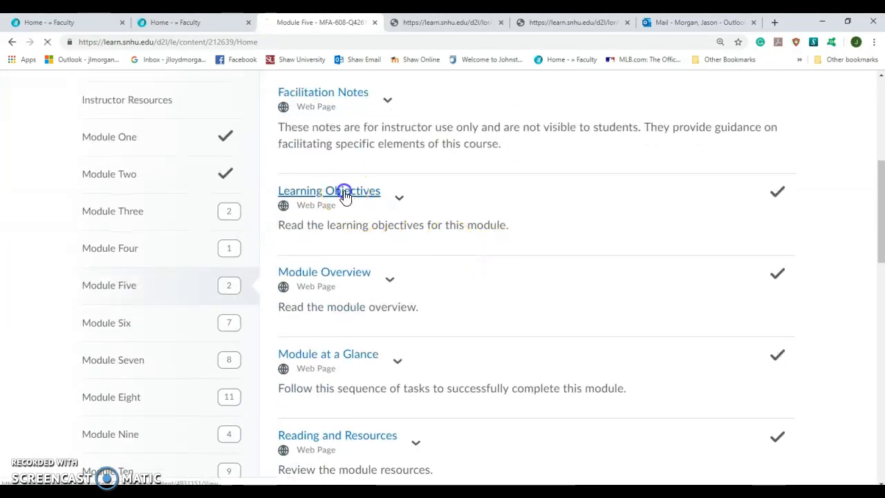
pyautogui.click(330, 191)
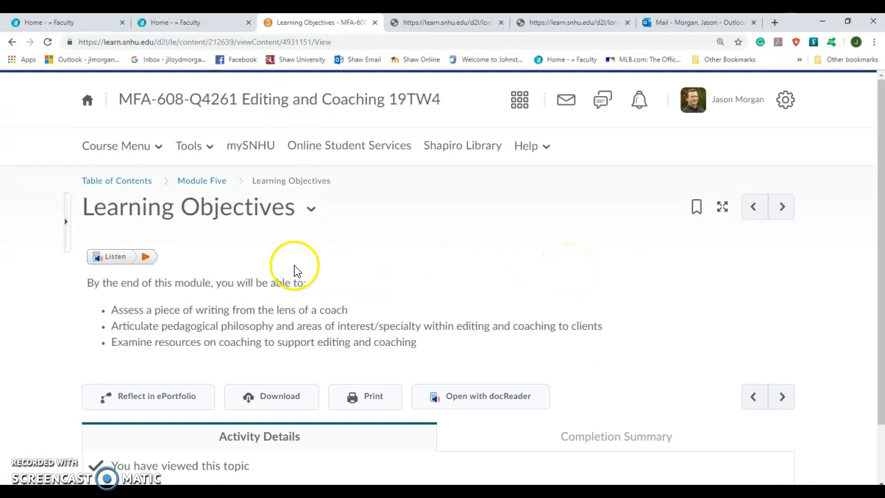
pyautogui.moveTo(122, 310)
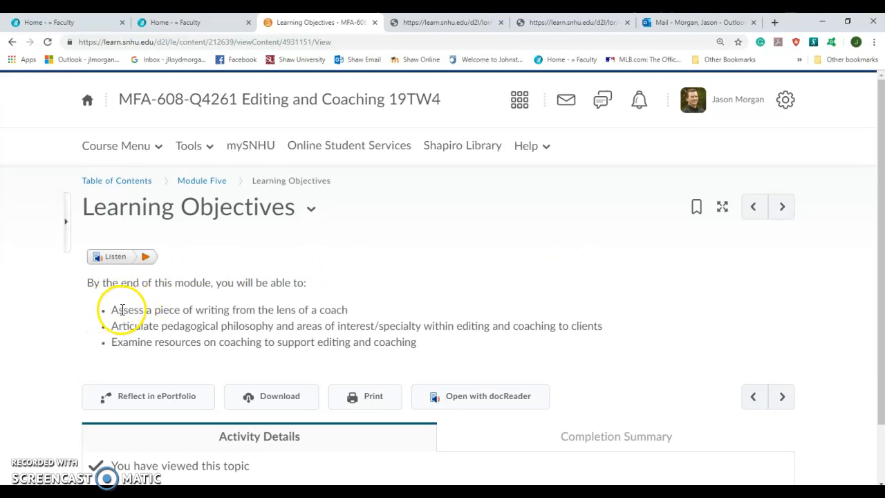
# Highlight the first and second learning objectives while reading, then scroll on
pyautogui.moveTo(110, 310); pyautogui.dragTo(343, 310)
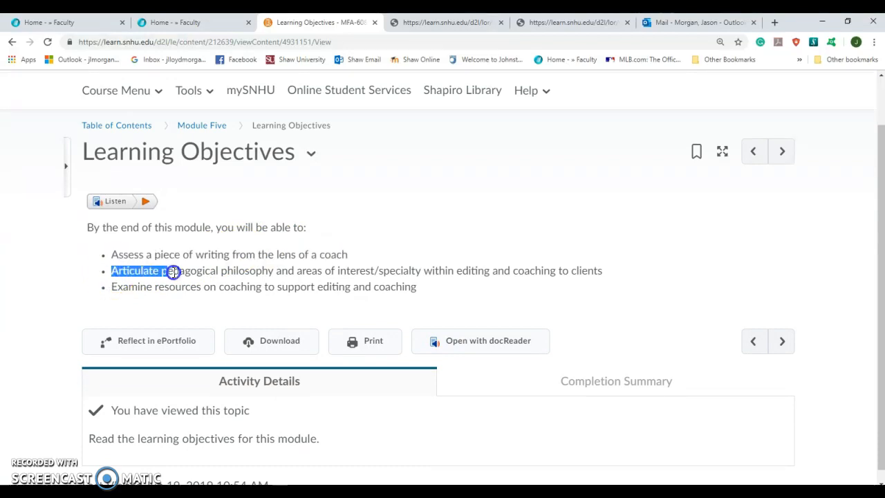
pyautogui.moveTo(173, 270); pyautogui.dragTo(270, 270)
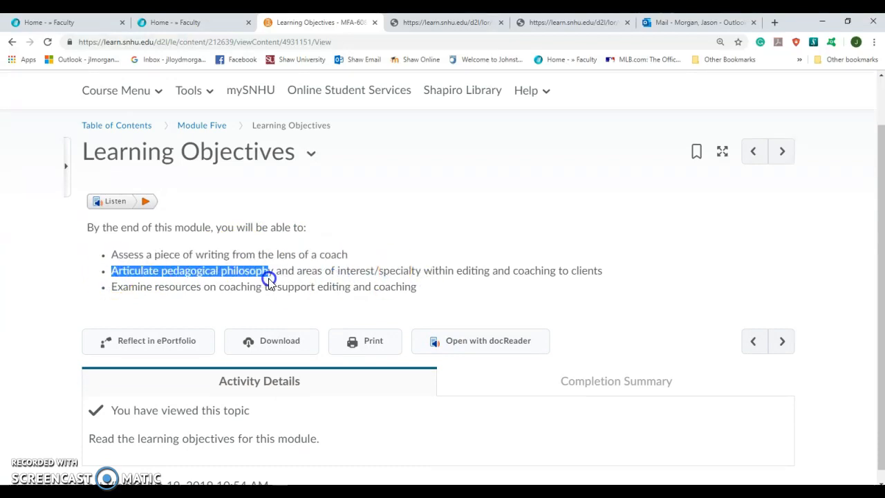
pyautogui.moveTo(270, 270); pyautogui.dragTo(426, 270)
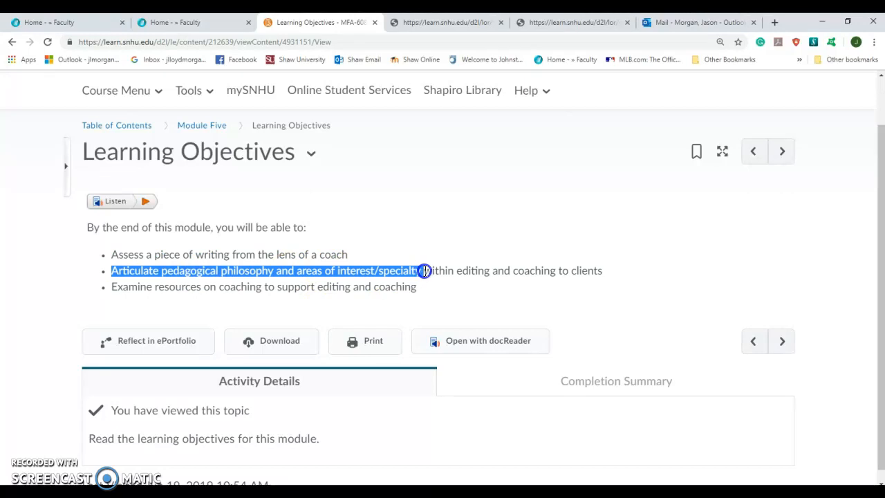
pyautogui.moveTo(426, 269); pyautogui.dragTo(603, 269)
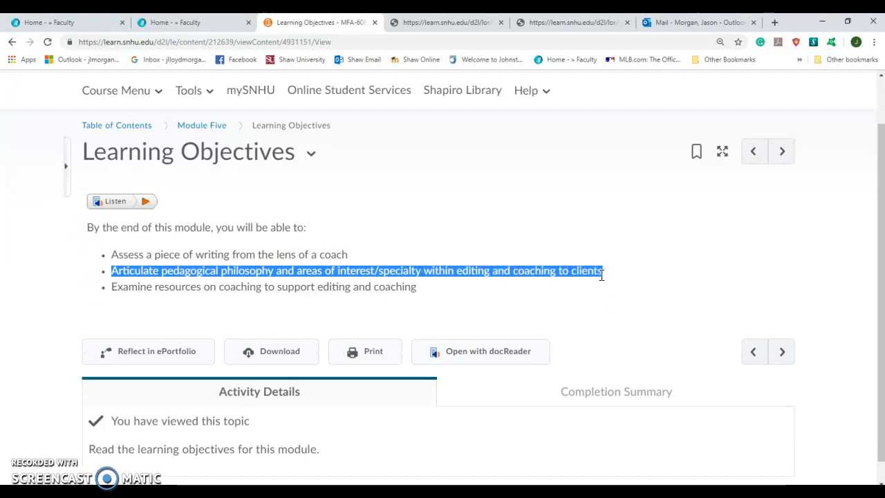
pyautogui.scroll(-3)
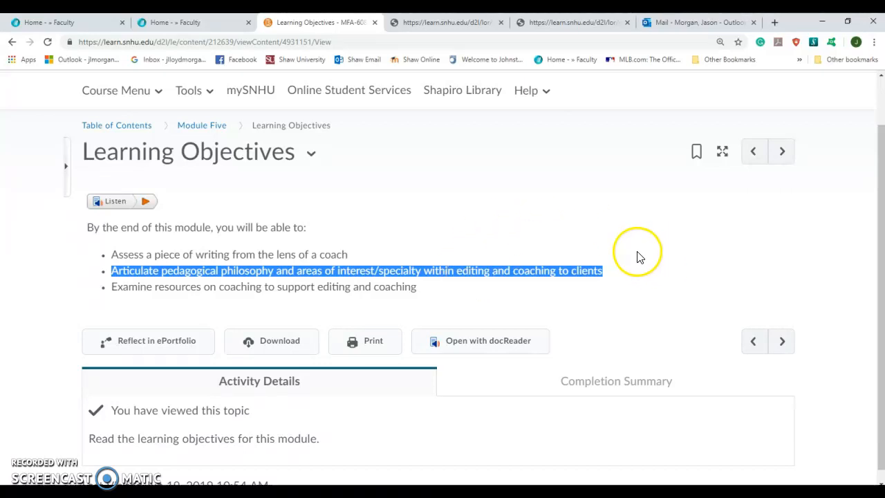
pyautogui.moveTo(266, 274)
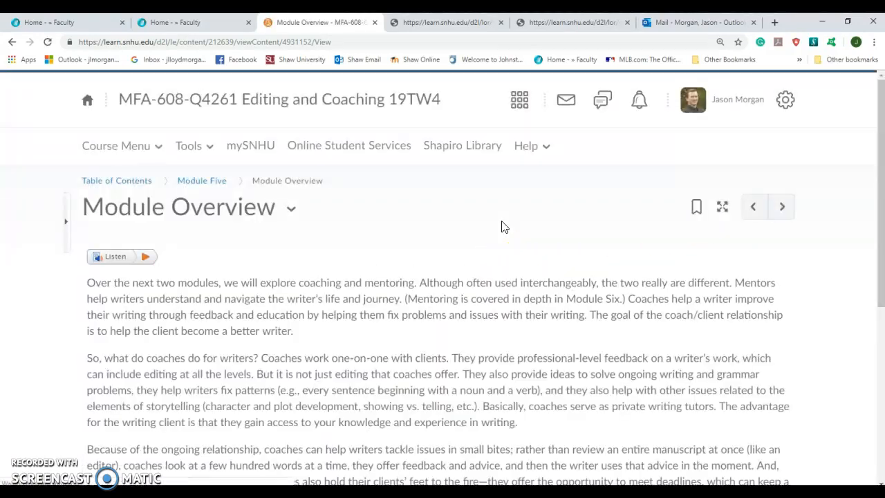
pyautogui.scroll(-3)
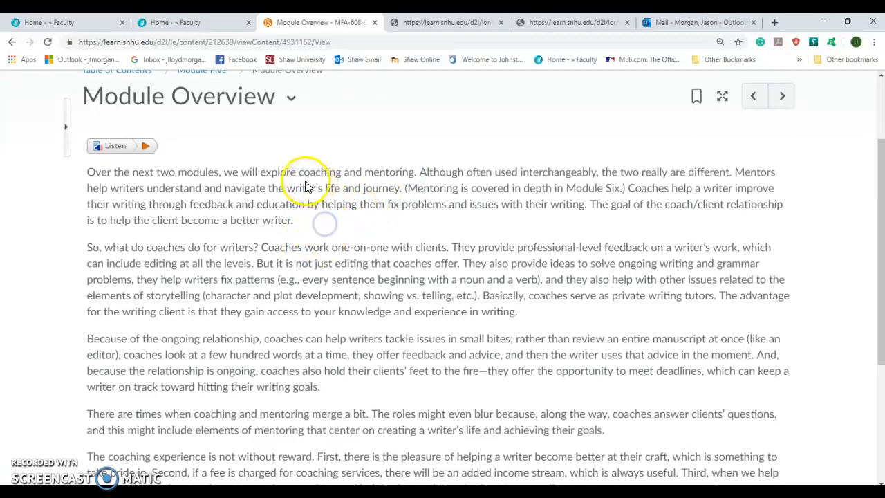
pyautogui.doubleClick(317, 172)
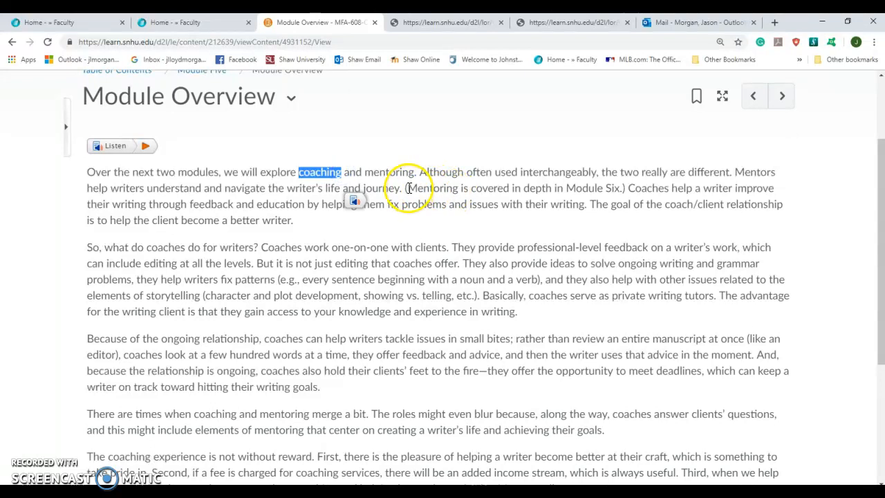
pyautogui.moveTo(406, 188); pyautogui.dragTo(621, 188)
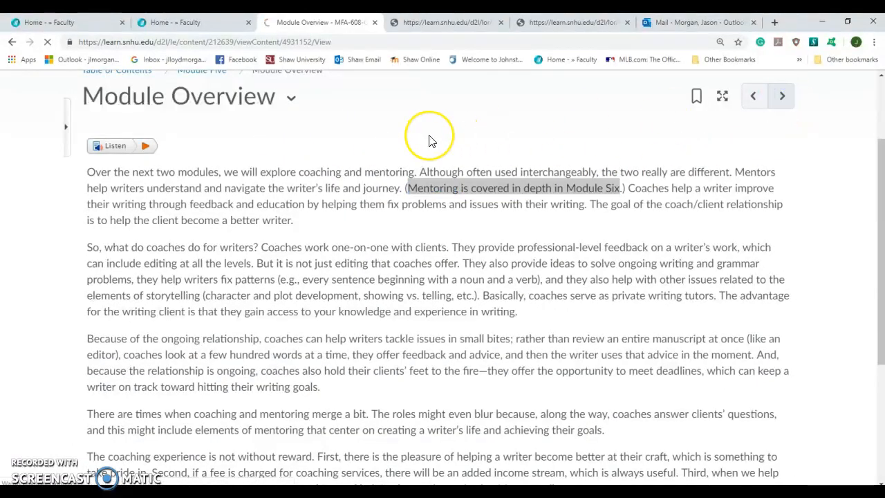
# Step through Module at a Glance and Reading and Resources to reach 5-1 Before You Get Started
pyautogui.click(781, 95)
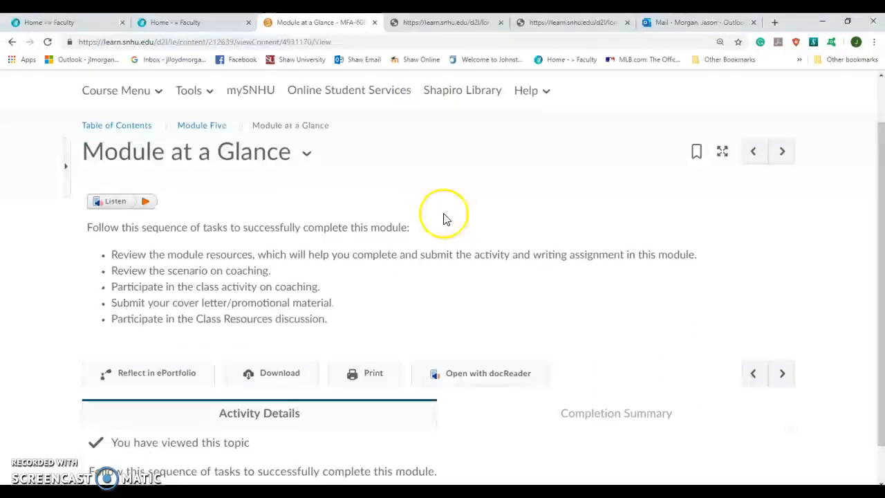
pyautogui.moveTo(111, 255); pyautogui.dragTo(269, 301)
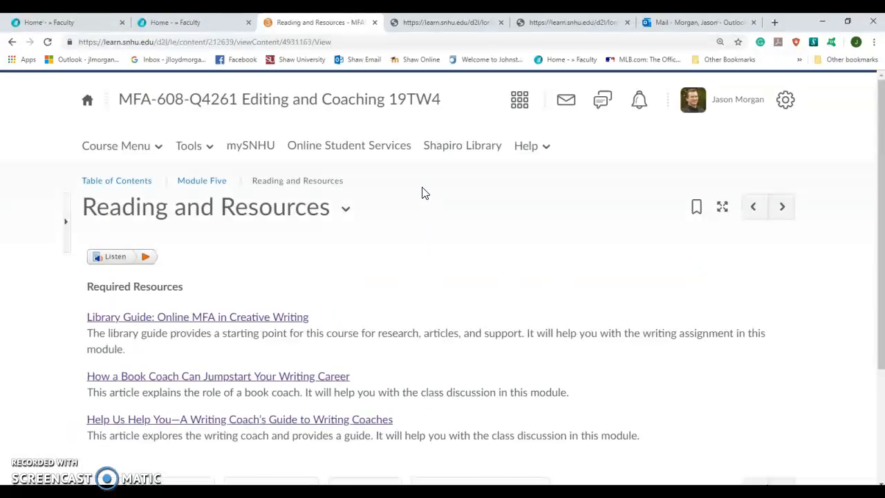
pyautogui.scroll(-3)
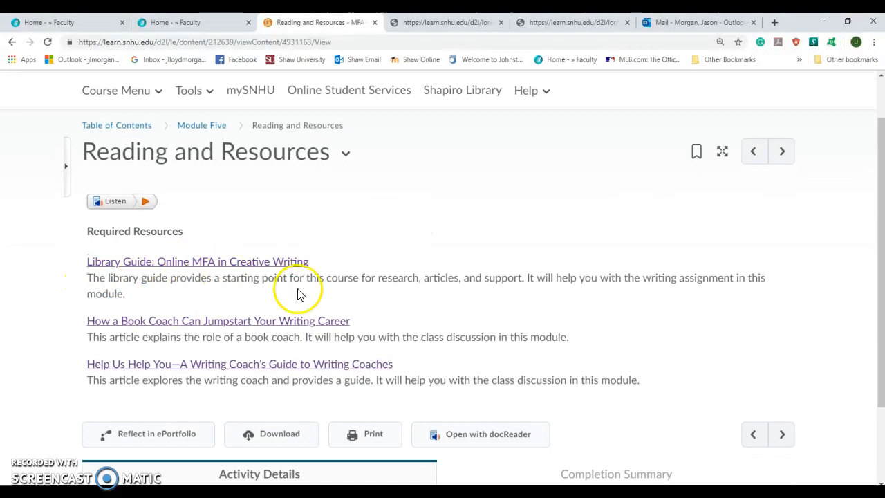
pyautogui.moveTo(307, 332)
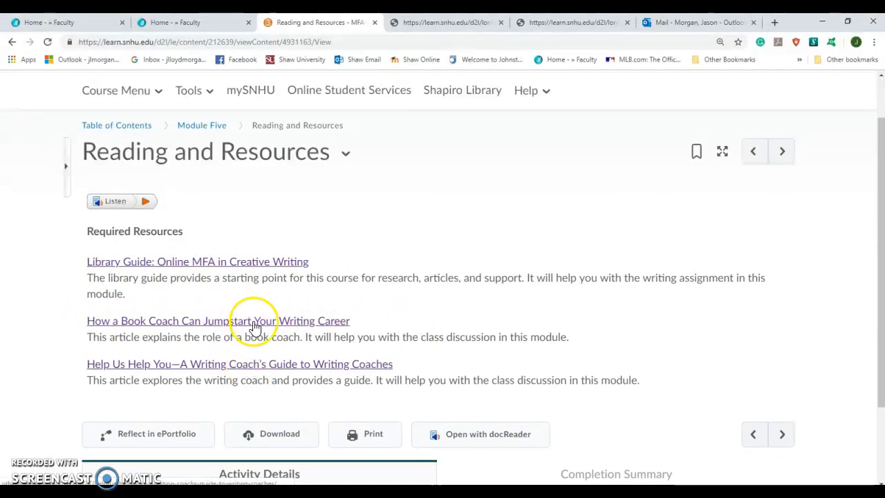
pyautogui.moveTo(380, 213)
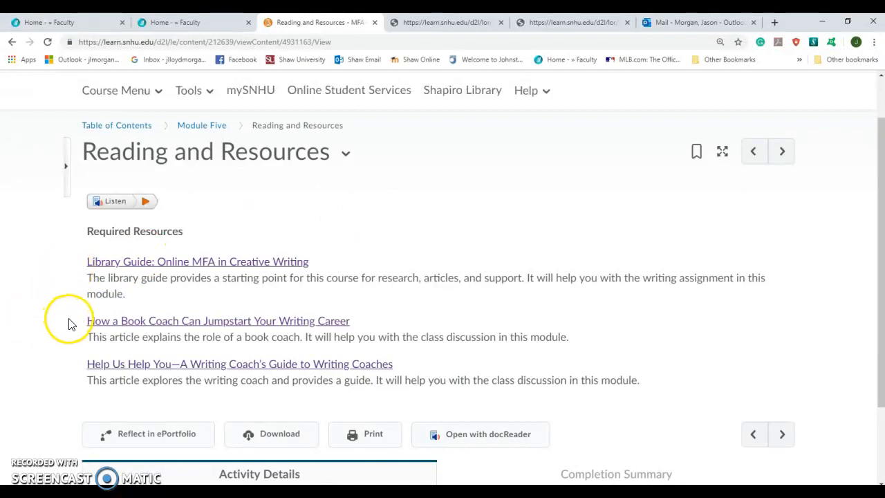
pyautogui.moveTo(290, 337)
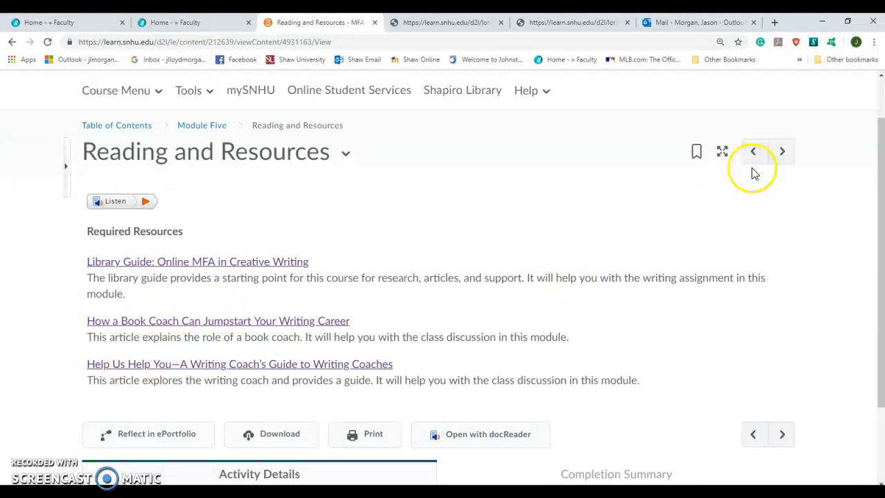
pyautogui.click(782, 150)
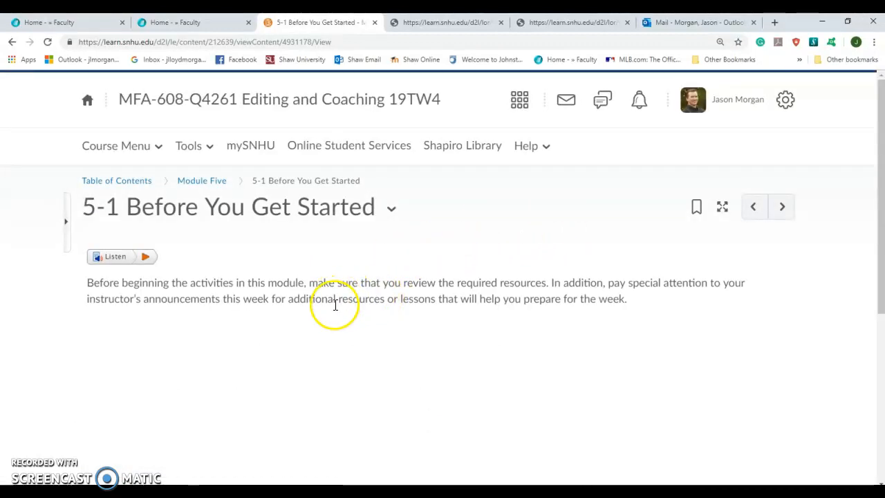
pyautogui.doubleClick(307, 299)
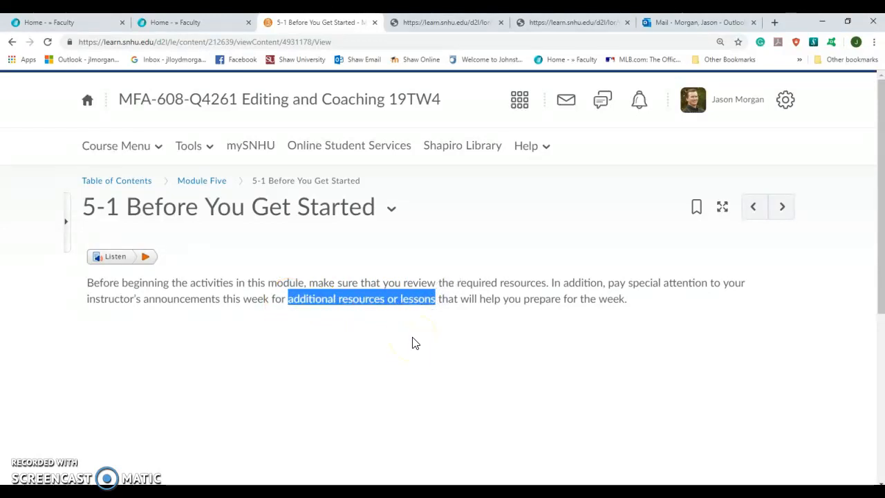
pyautogui.moveTo(454, 238)
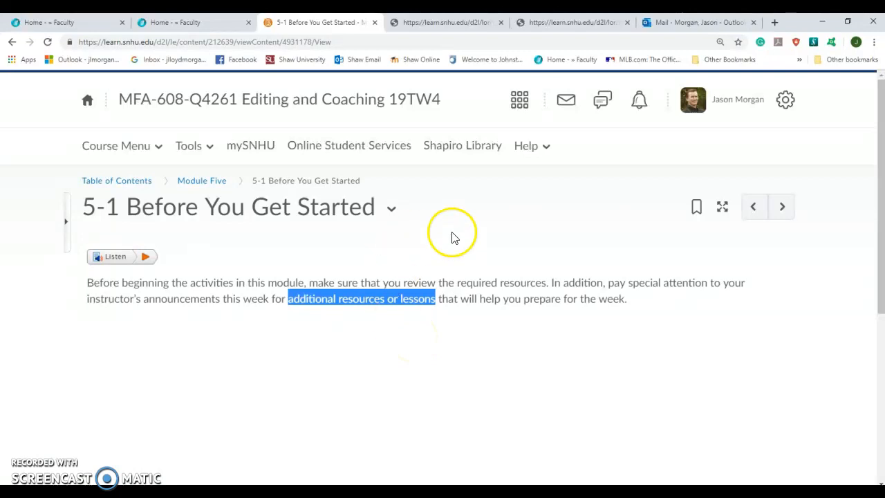
pyautogui.moveTo(481, 241)
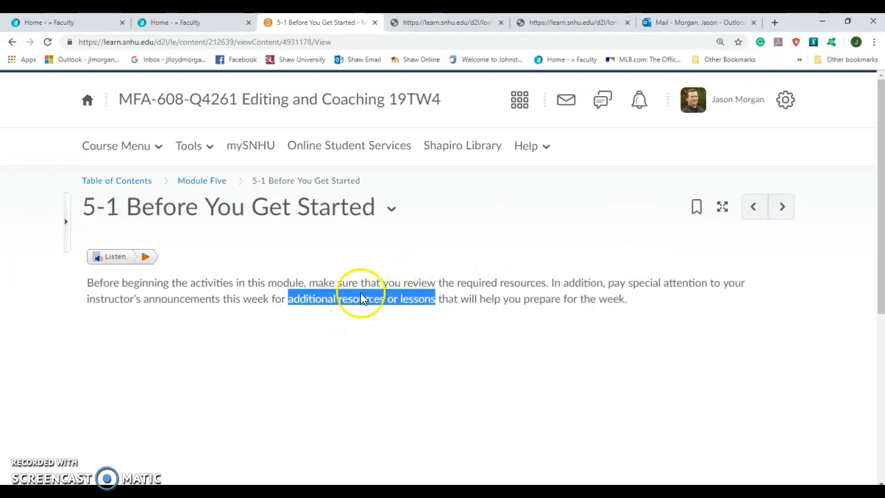
pyautogui.moveTo(508, 224)
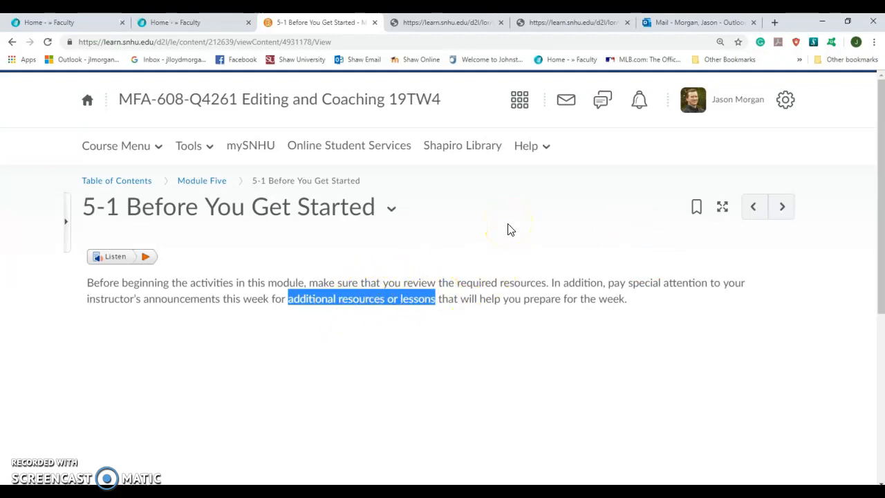
pyautogui.moveTo(783, 208)
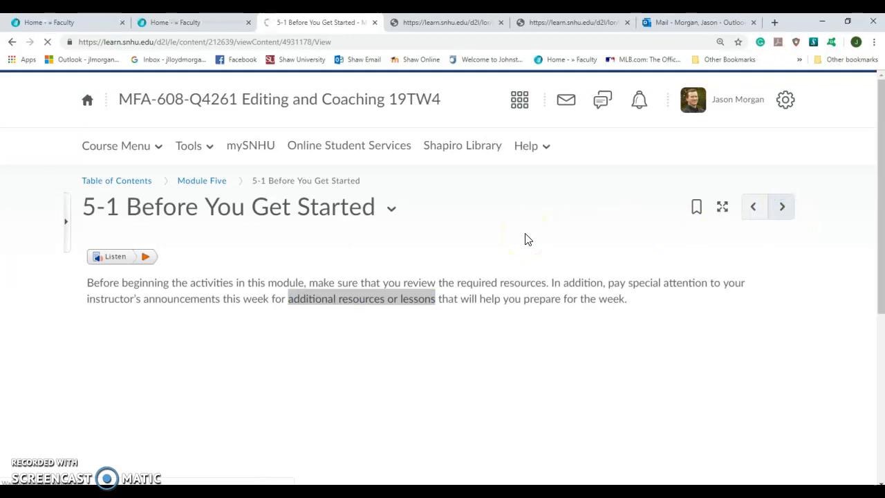
pyautogui.click(781, 206)
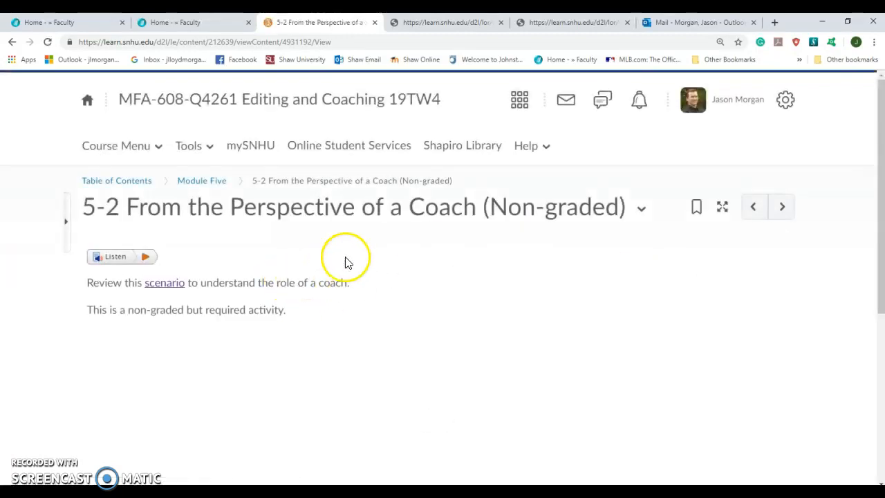
pyautogui.moveTo(276, 228)
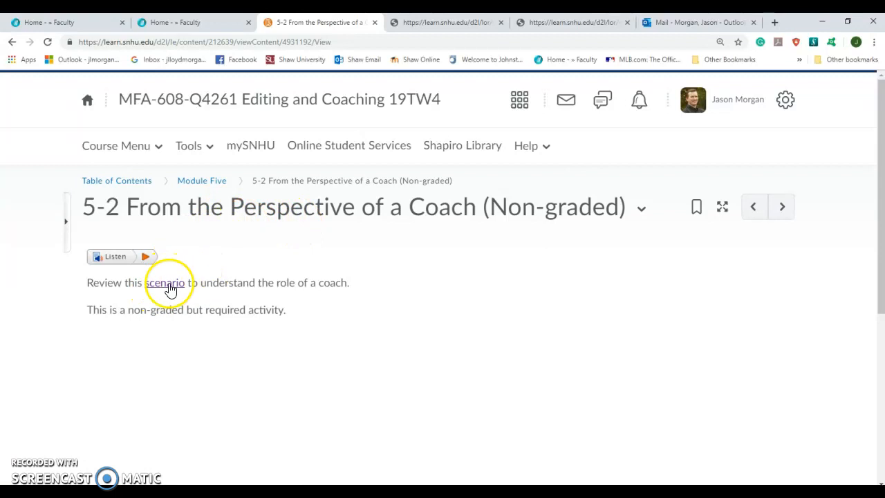
# Launch the MFA 608 coaching scenario from the 'scenario' link on the 5-2 page
pyautogui.click(166, 282)
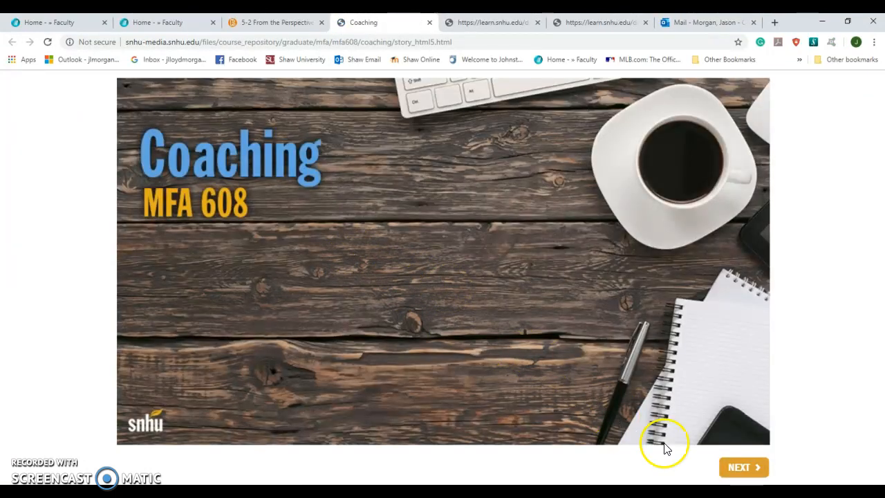
# Advance the coaching module to the Betty question, then return to the course and move to 5-3 Discussion: Coaching
pyautogui.click(743, 467)
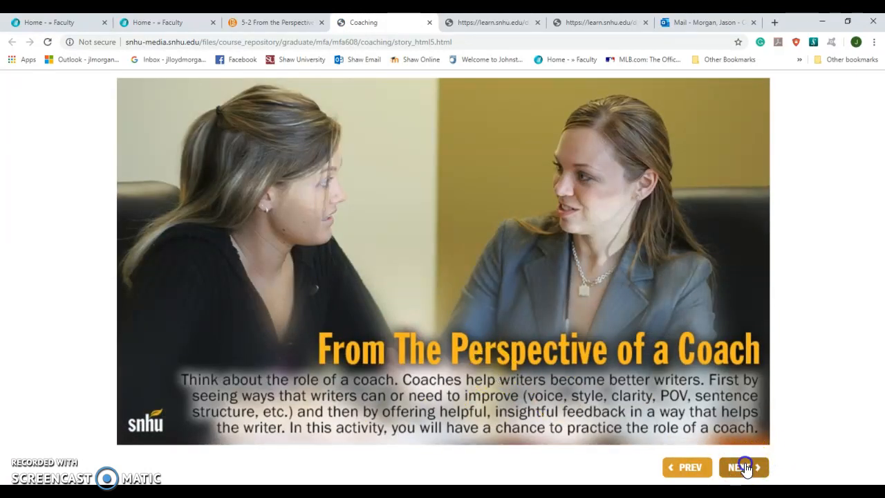
pyautogui.click(744, 468)
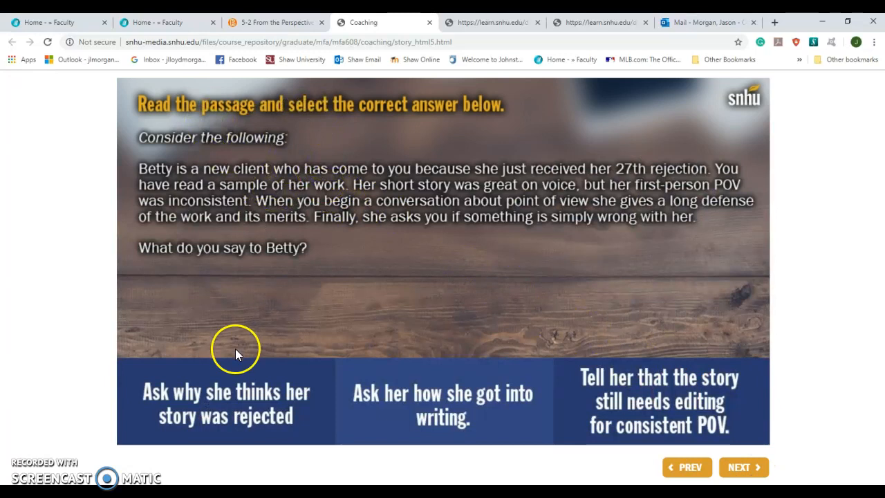
pyautogui.moveTo(780, 435)
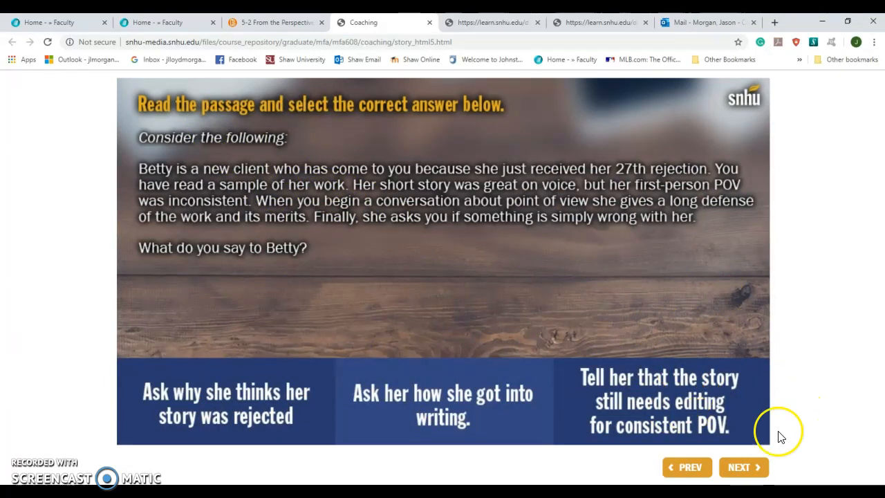
pyautogui.moveTo(594, 268)
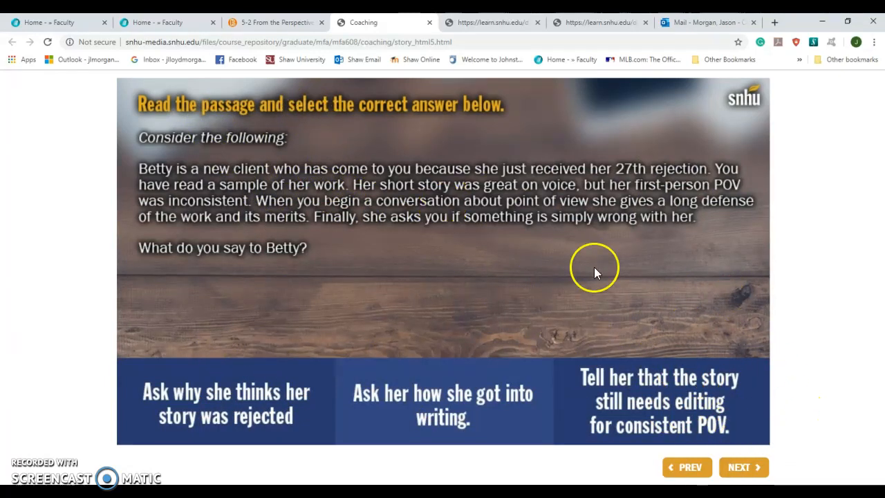
pyautogui.moveTo(390, 243)
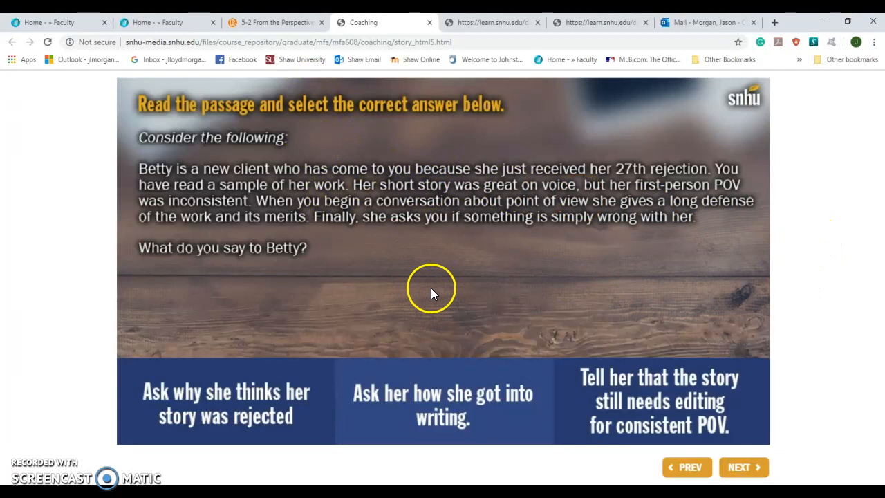
pyautogui.moveTo(511, 159)
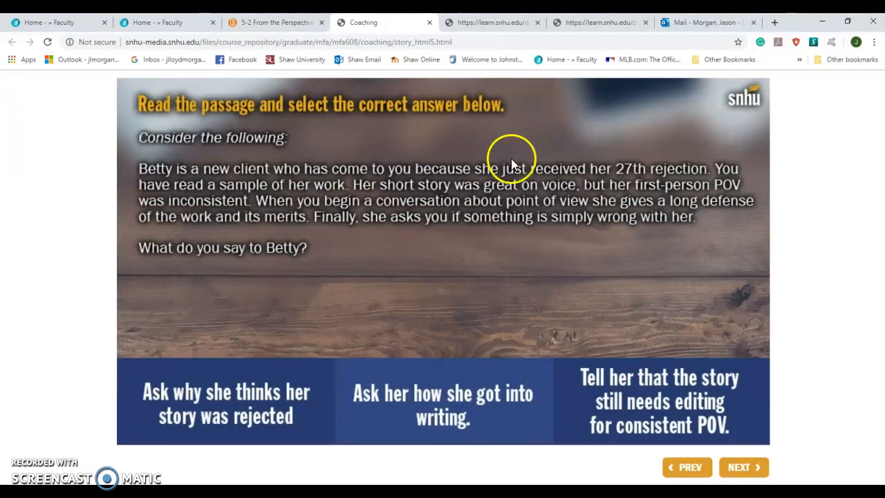
pyautogui.click(276, 22)
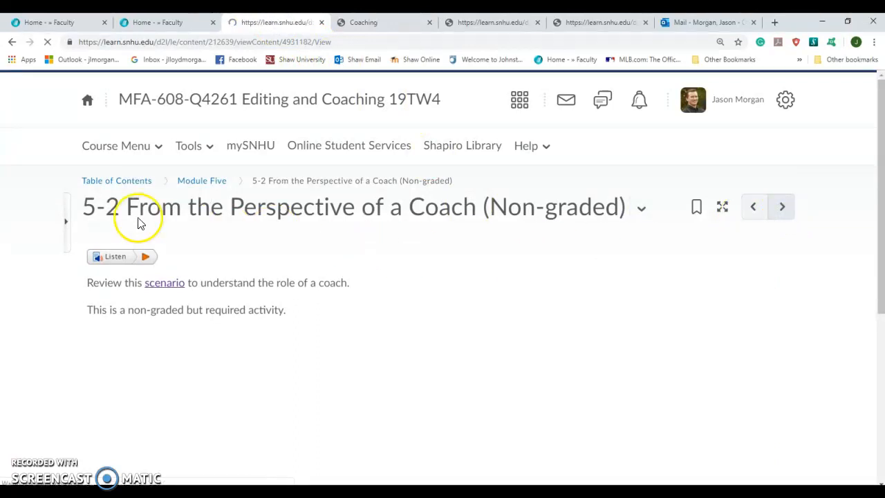
pyautogui.click(781, 206)
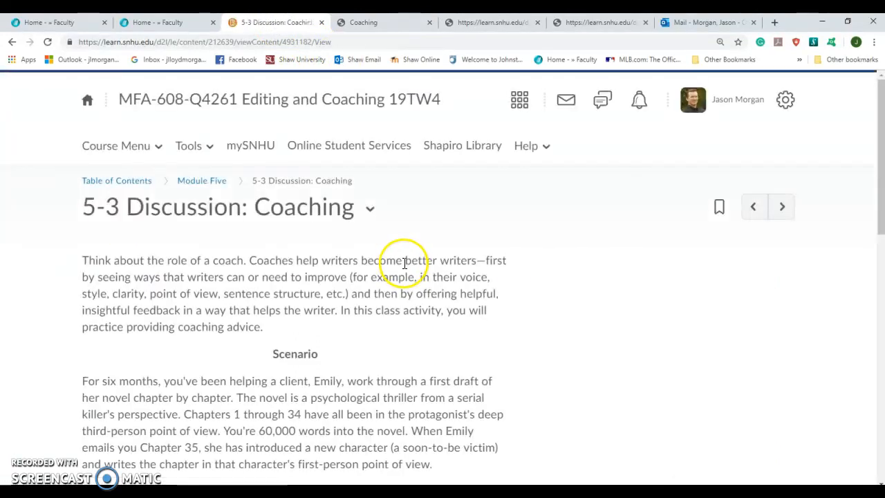
# Scroll to the Scenario section and highlight the sentences about client Emily and her psychological thriller
pyautogui.scroll(-3)
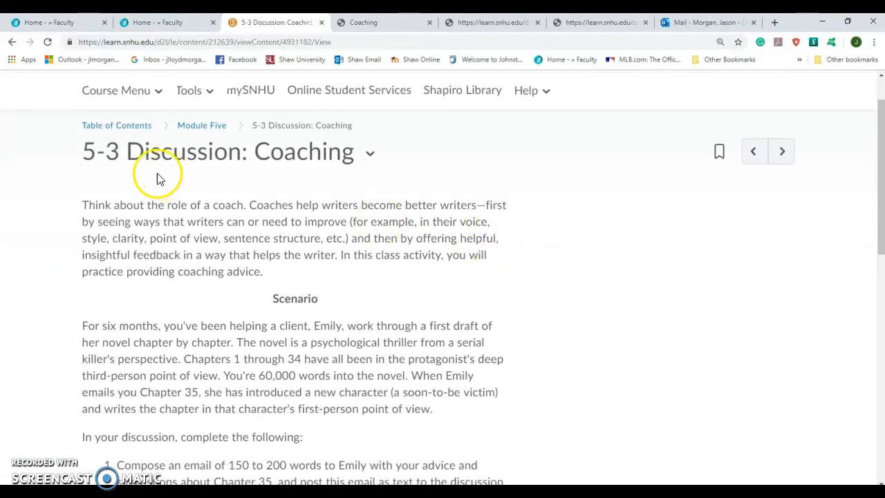
pyautogui.scroll(-3)
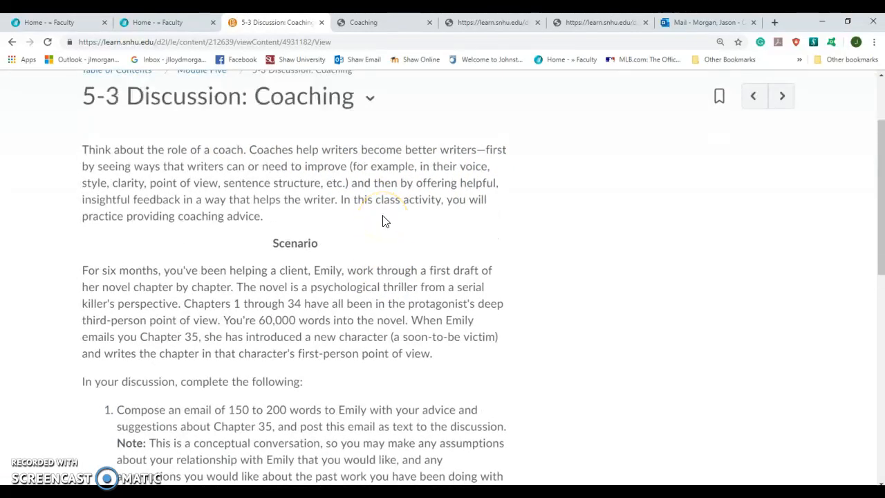
pyautogui.scroll(-3)
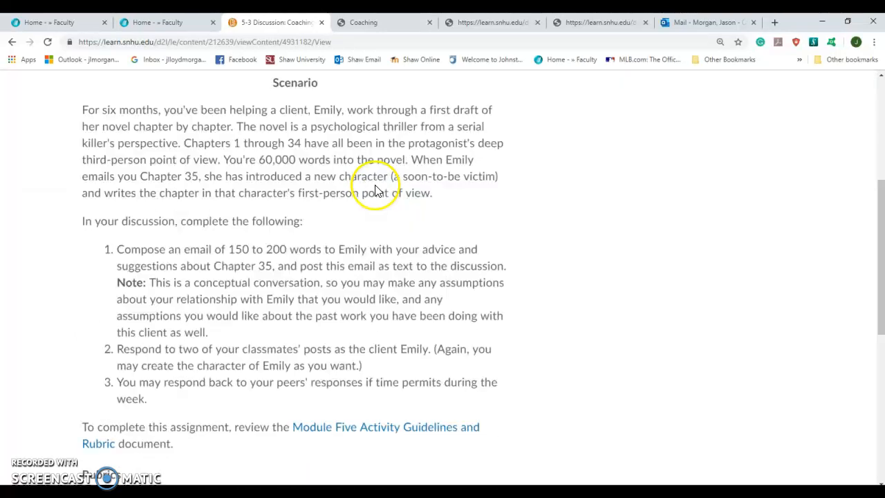
pyautogui.scroll(-3)
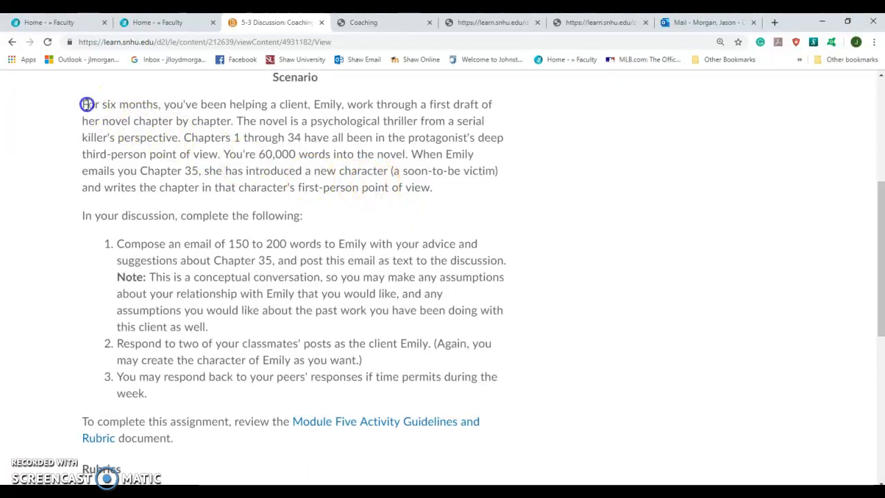
pyautogui.moveTo(86, 104); pyautogui.dragTo(338, 104)
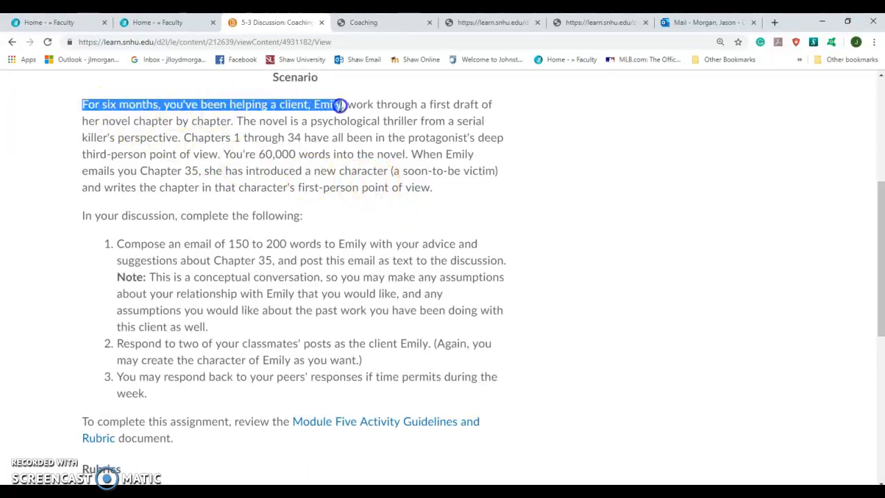
pyautogui.moveTo(338, 105); pyautogui.dragTo(412, 122)
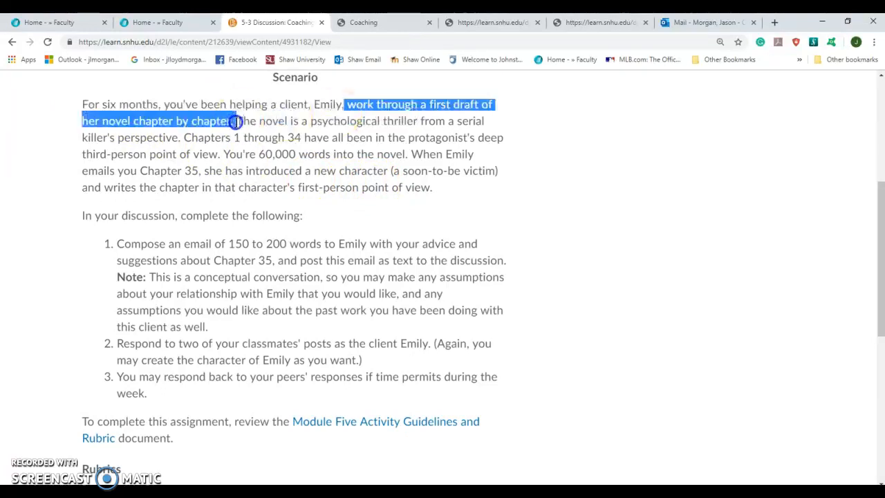
pyautogui.moveTo(235, 121); pyautogui.dragTo(403, 122)
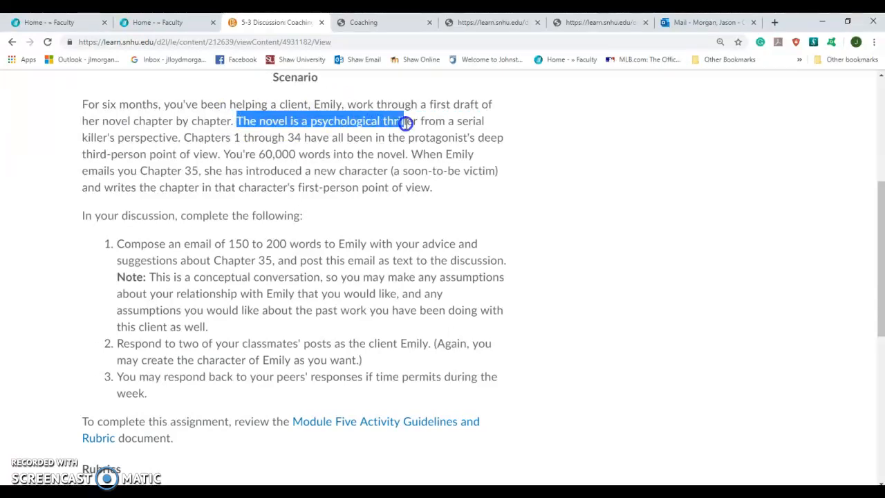
# Highlight the sentences on chapters 1–34, the 60,000 words, and the first-person chapter, then continue down
pyautogui.moveTo(404, 121); pyautogui.dragTo(177, 137)
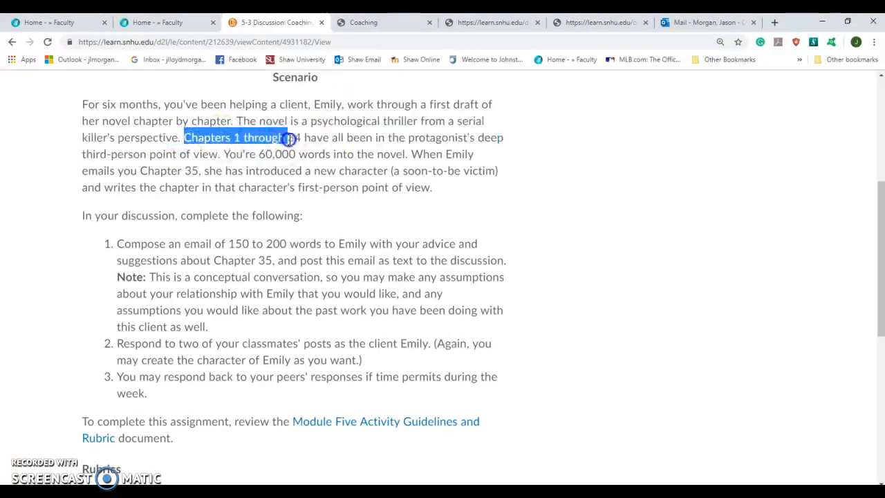
pyautogui.moveTo(290, 137); pyautogui.dragTo(187, 153)
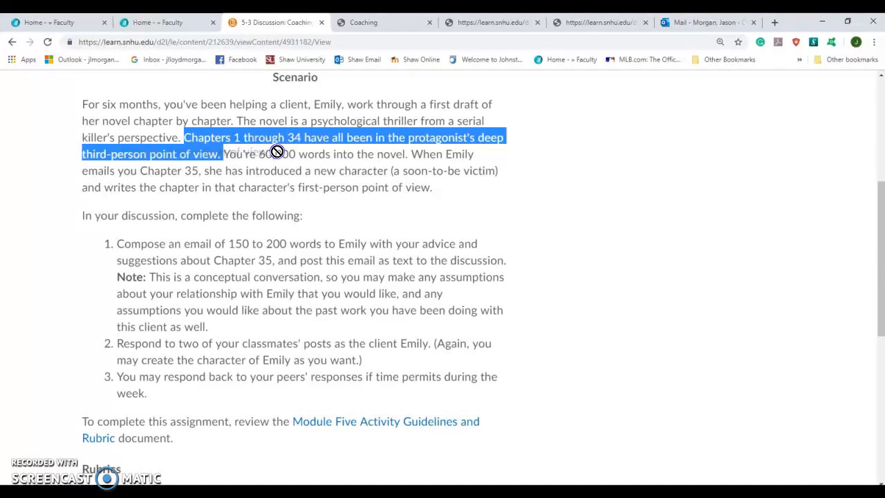
pyautogui.moveTo(275, 151); pyautogui.dragTo(365, 166)
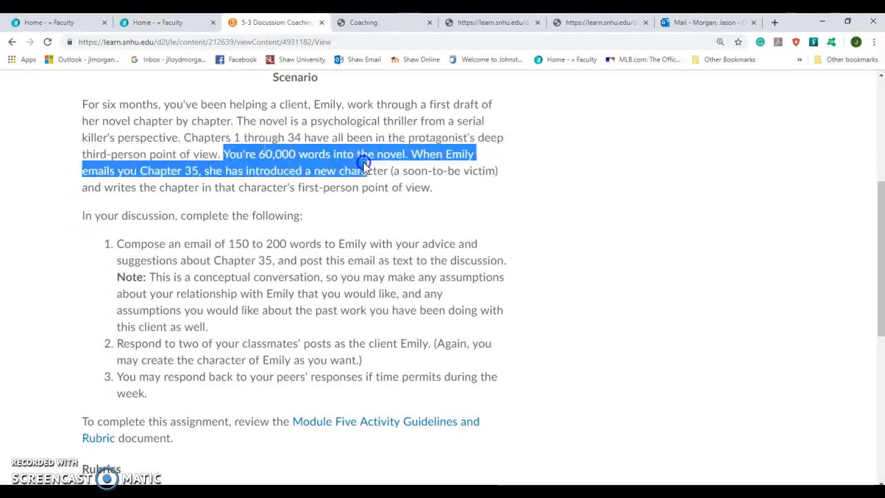
pyautogui.click(456, 154)
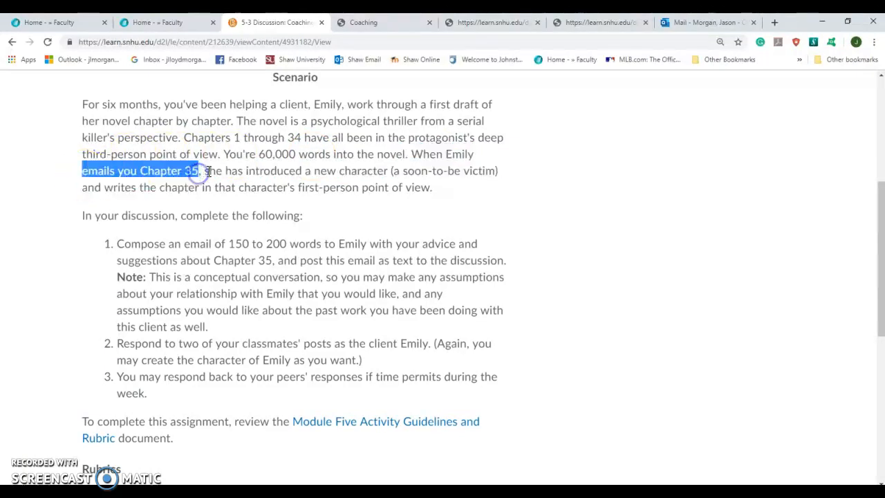
pyautogui.moveTo(200, 172); pyautogui.dragTo(442, 187)
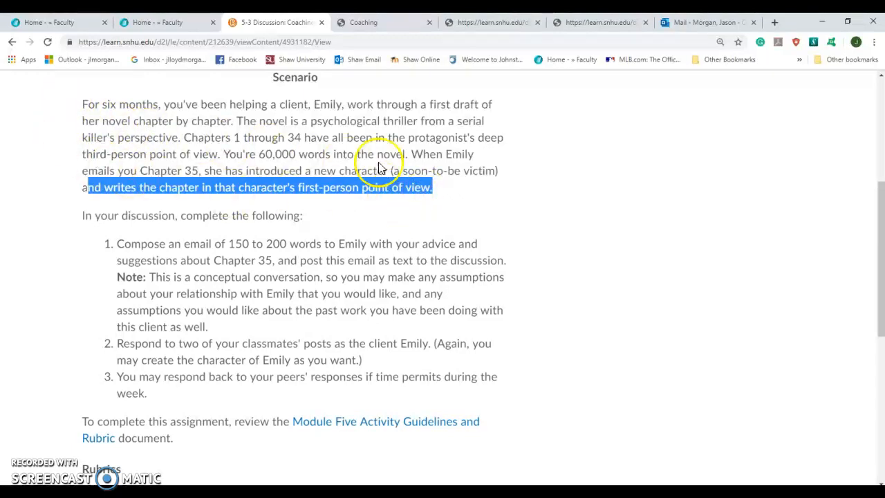
pyautogui.scroll(-3)
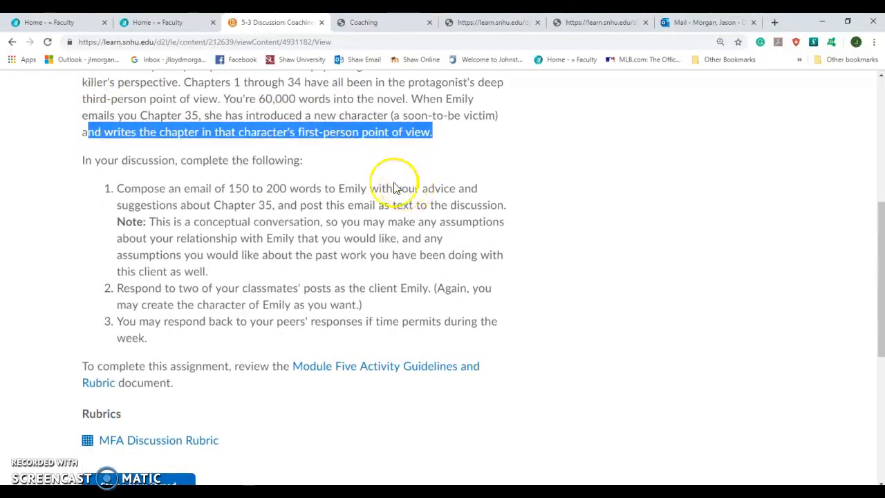
pyautogui.moveTo(290, 160)
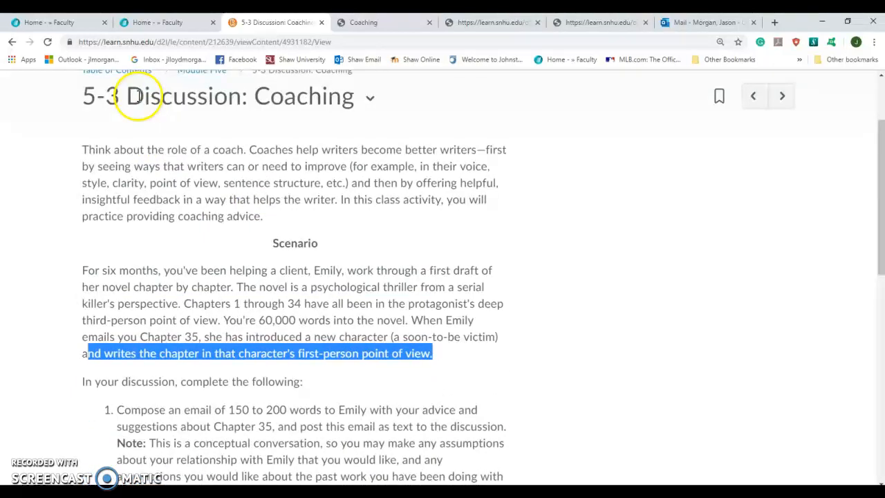
pyautogui.scroll(-3)
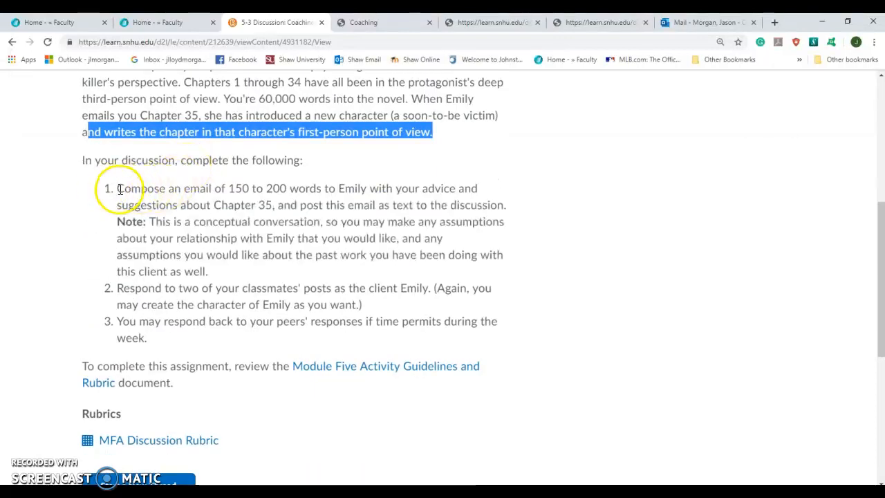
pyautogui.moveTo(117, 188); pyautogui.dragTo(282, 188)
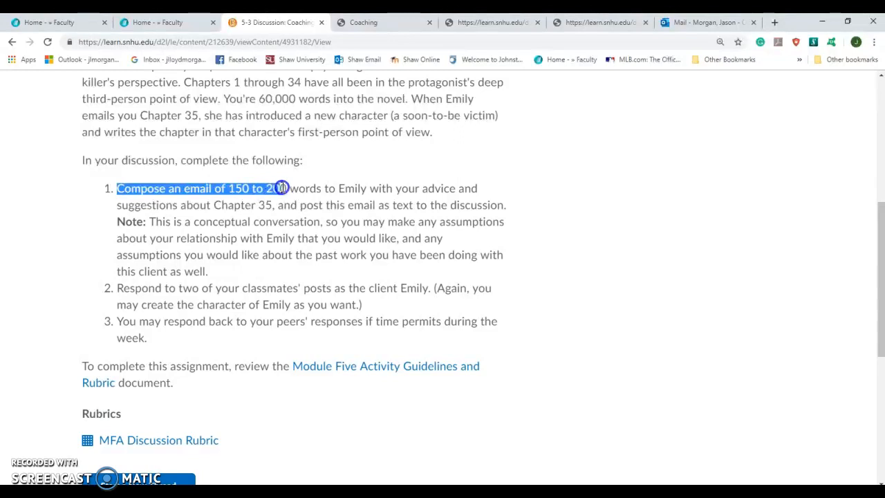
pyautogui.moveTo(280, 188); pyautogui.dragTo(368, 188)
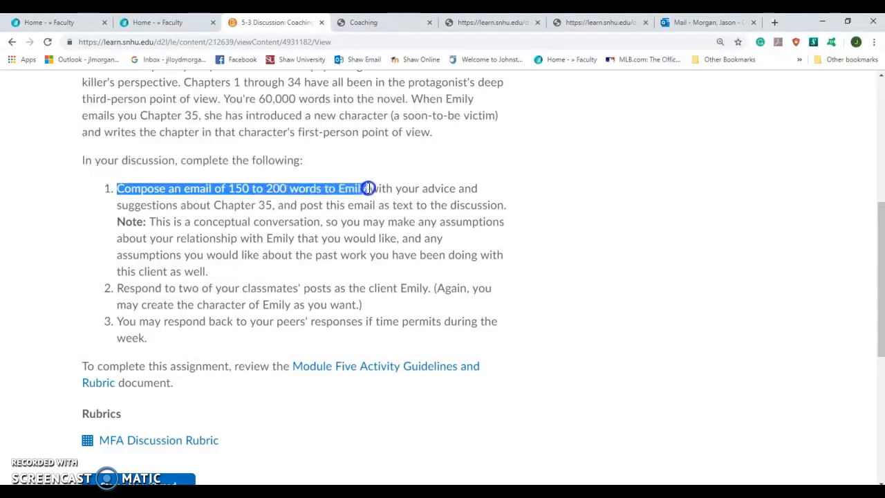
pyautogui.moveTo(367, 188); pyautogui.dragTo(339, 205)
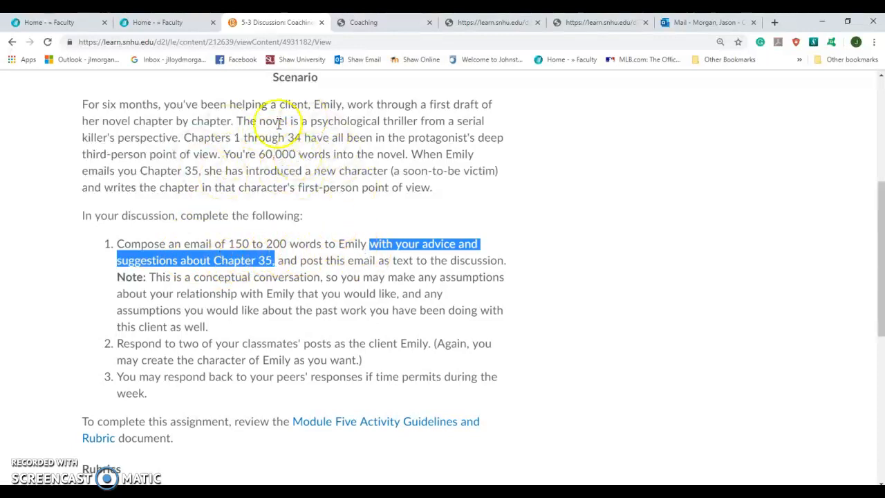
pyautogui.scroll(-3)
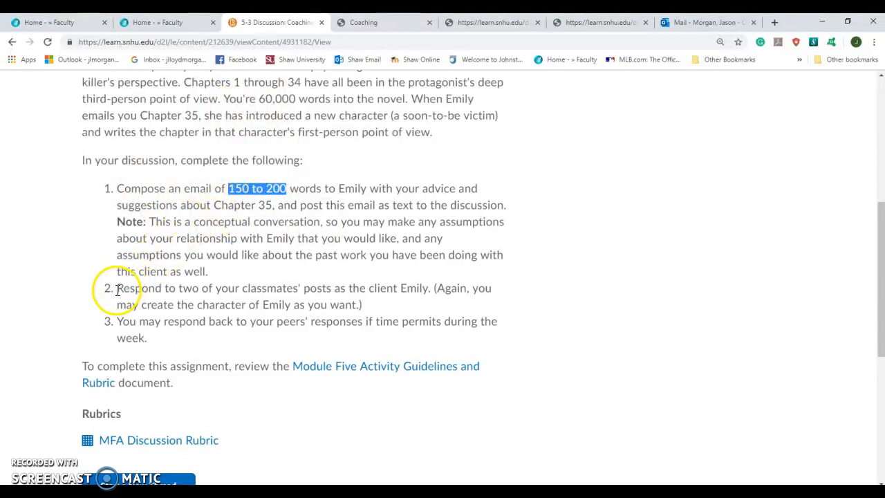
pyautogui.moveTo(116, 289); pyautogui.dragTo(297, 289)
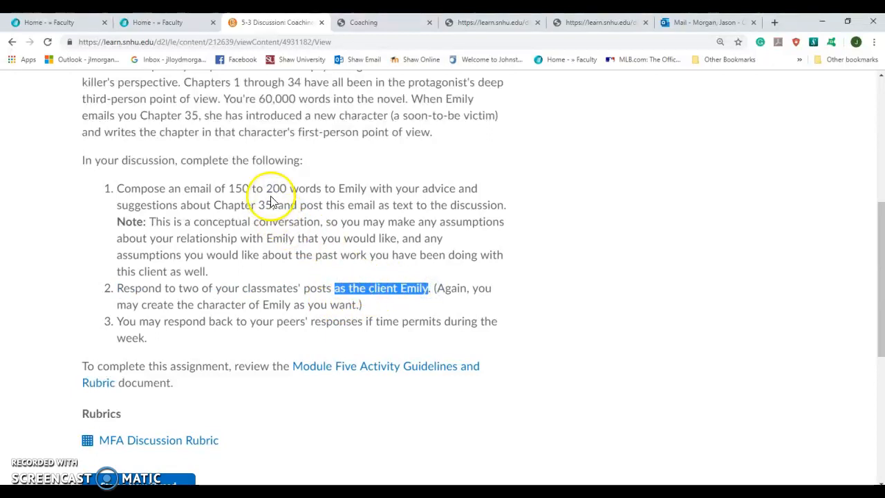
pyautogui.moveTo(315, 306)
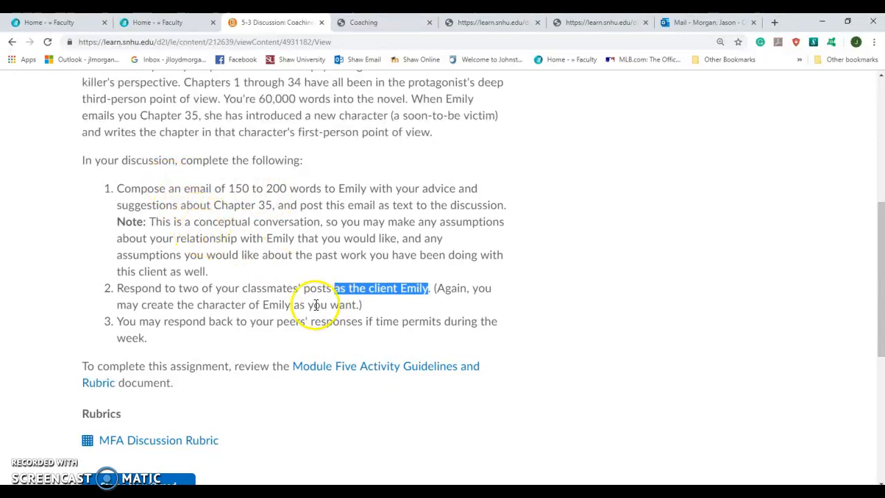
pyautogui.moveTo(315, 288); pyautogui.dragTo(353, 304)
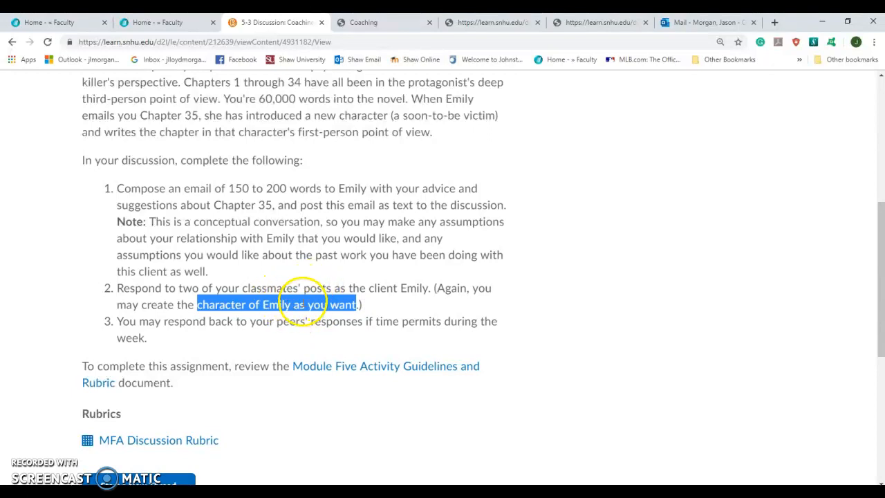
pyautogui.moveTo(268, 299)
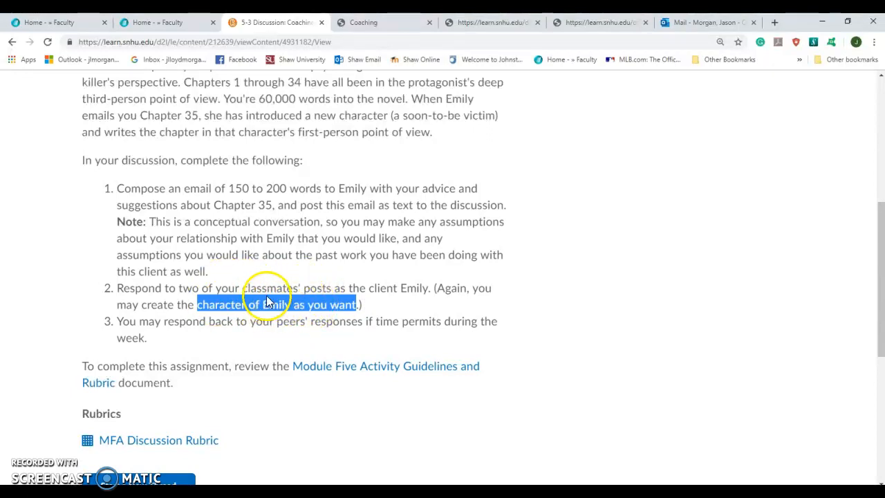
pyautogui.moveTo(288, 304)
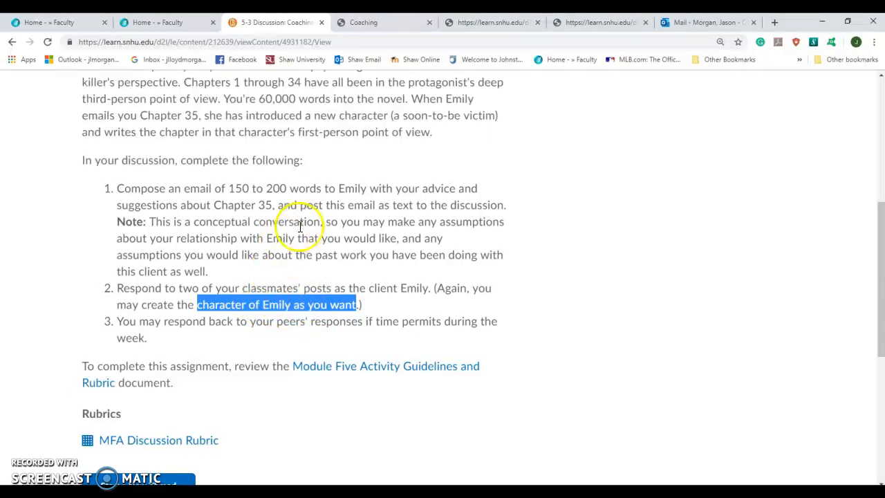
pyautogui.moveTo(224, 213)
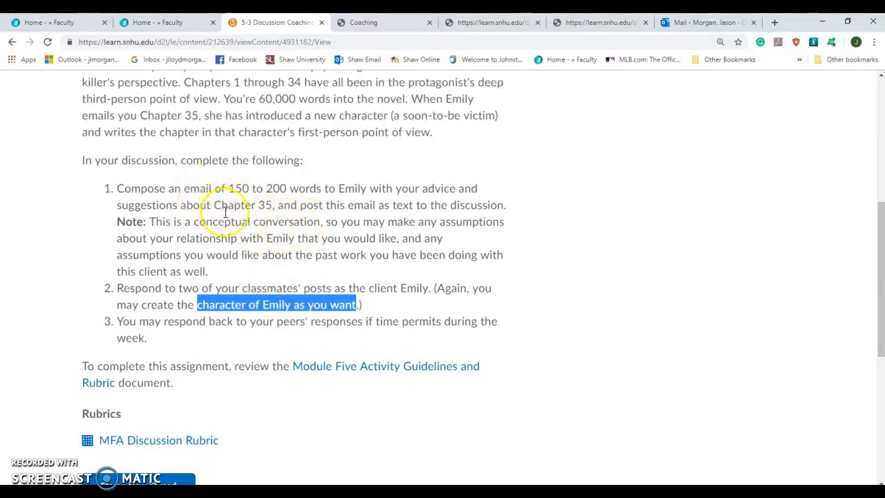
pyautogui.moveTo(344, 195)
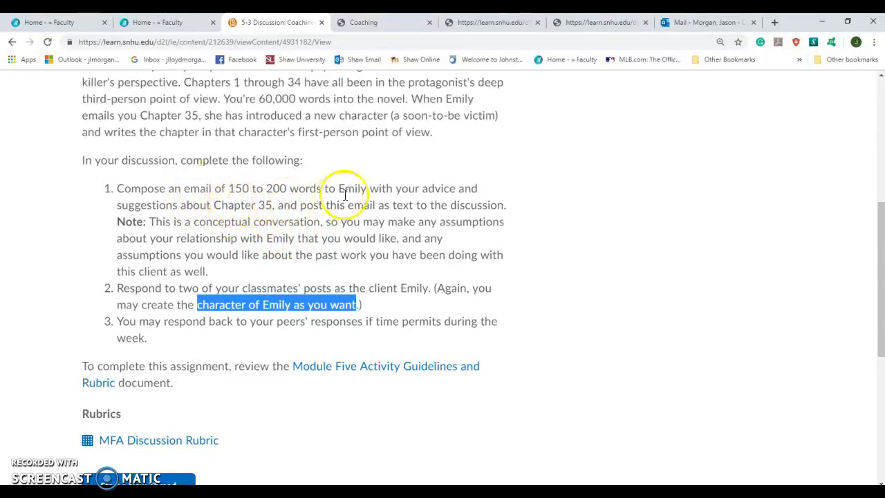
pyautogui.moveTo(155, 321)
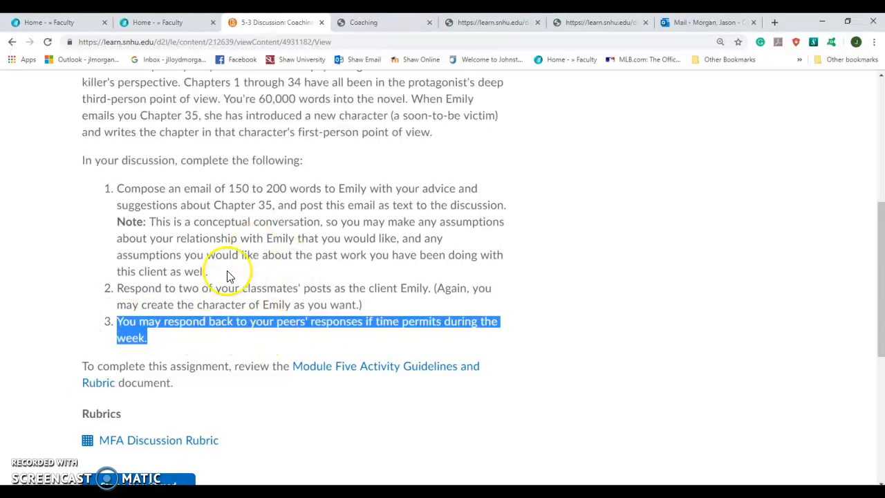
pyautogui.moveTo(246, 330)
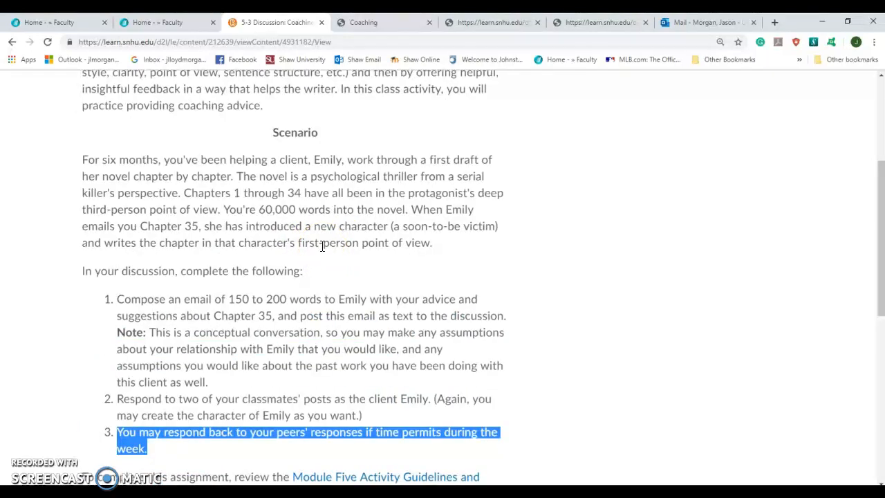
pyautogui.moveTo(80, 436)
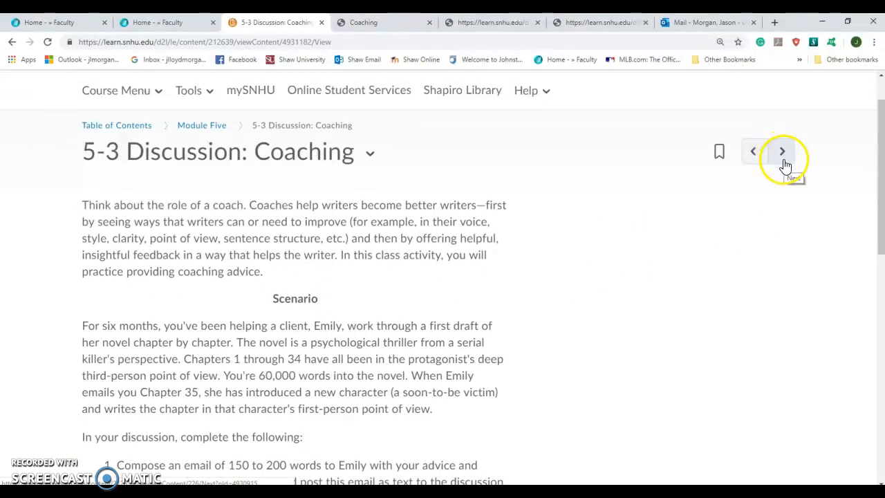
pyautogui.click(783, 150)
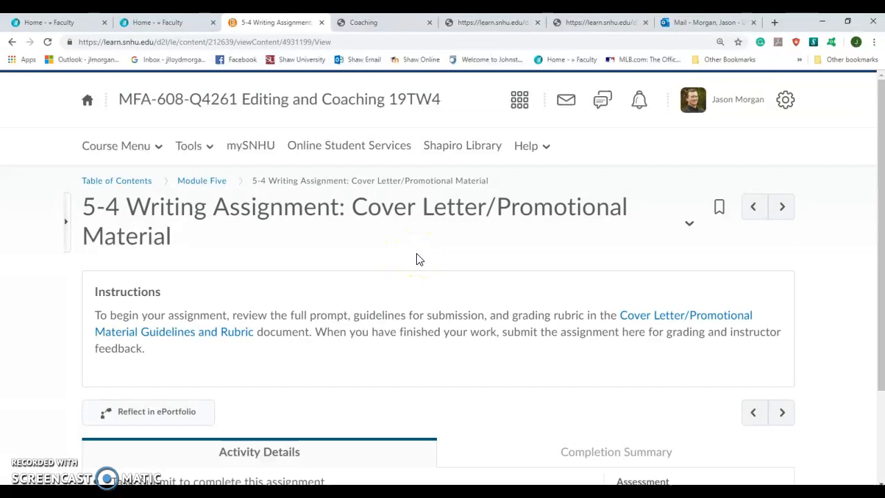
pyautogui.moveTo(415, 256)
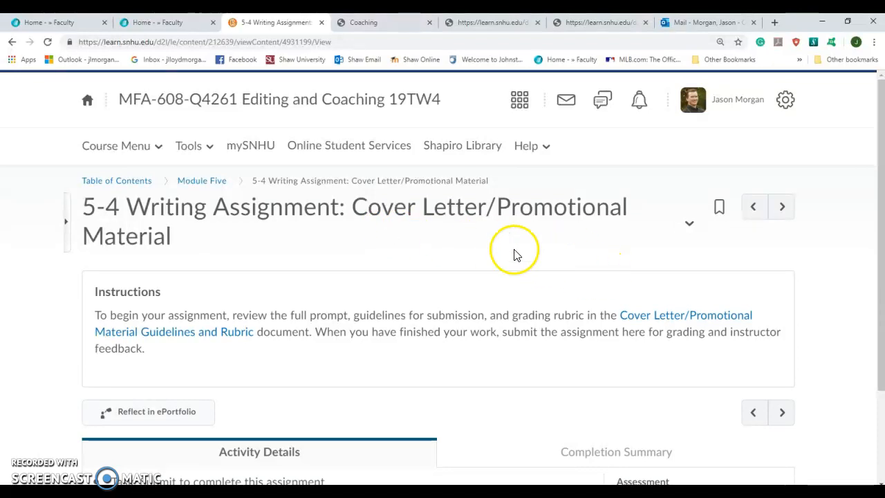
pyautogui.moveTo(287, 270)
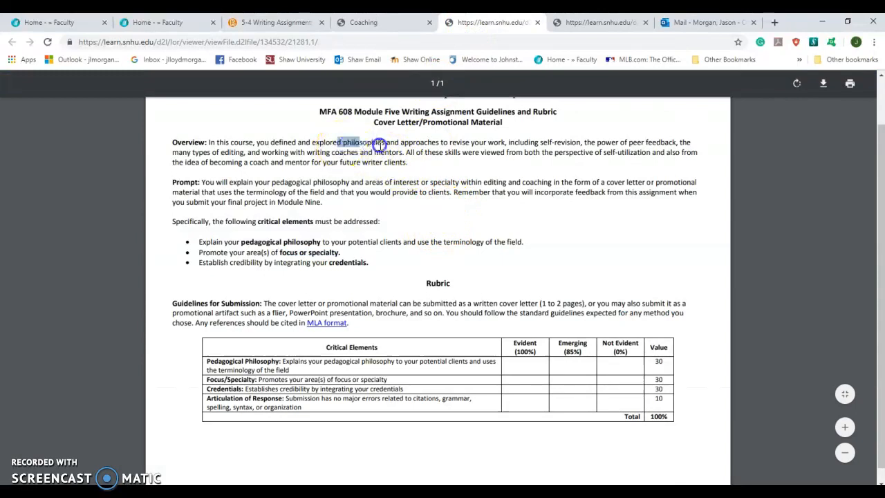
pyautogui.moveTo(379, 142); pyautogui.dragTo(501, 142)
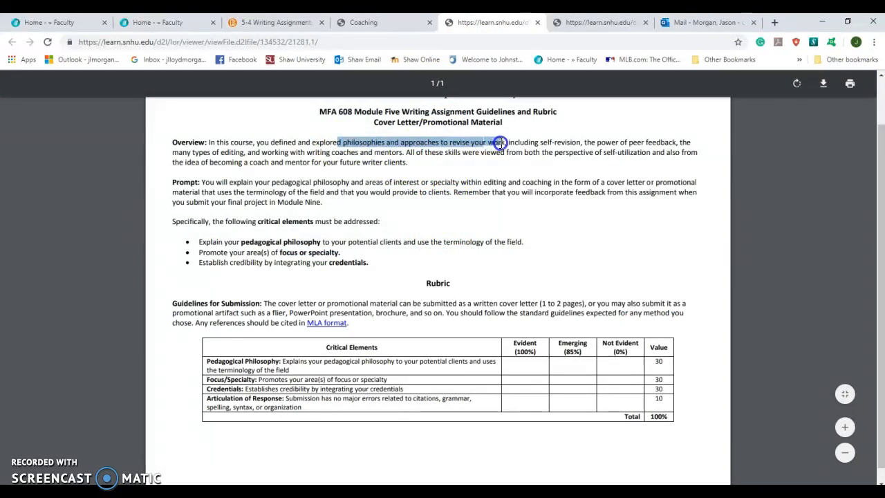
pyautogui.moveTo(337, 191)
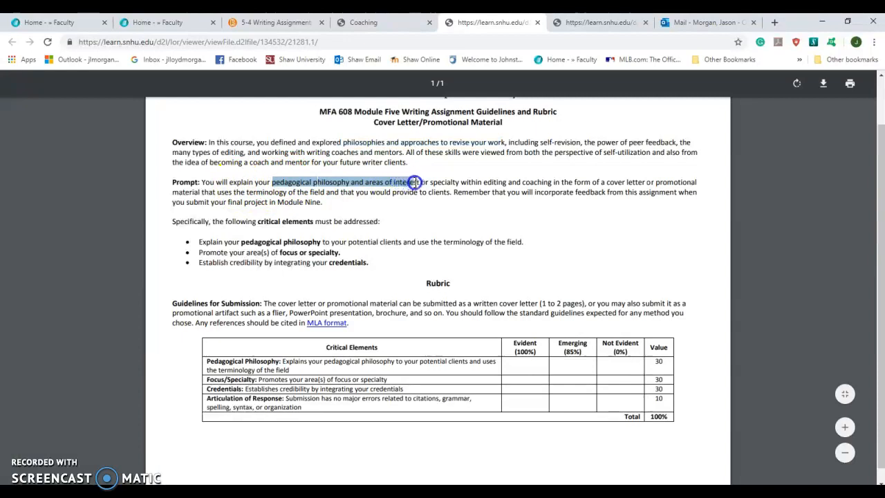
pyautogui.moveTo(415, 183); pyautogui.dragTo(550, 182)
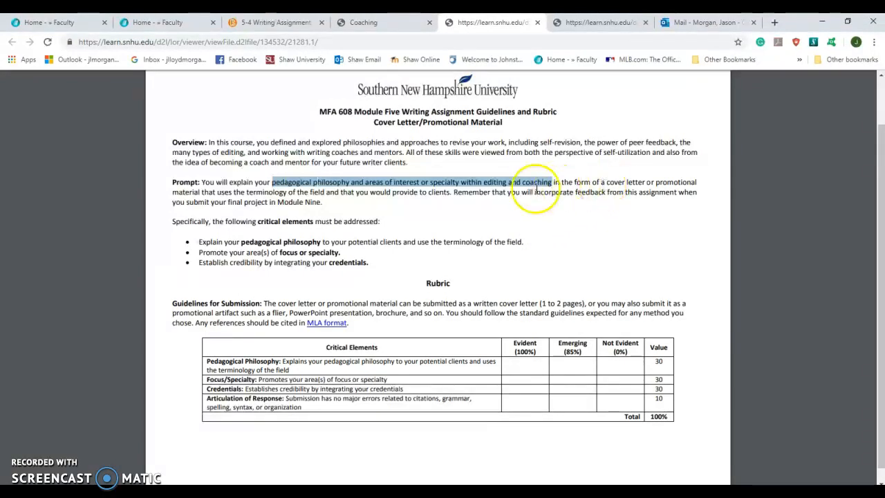
pyautogui.moveTo(449, 215)
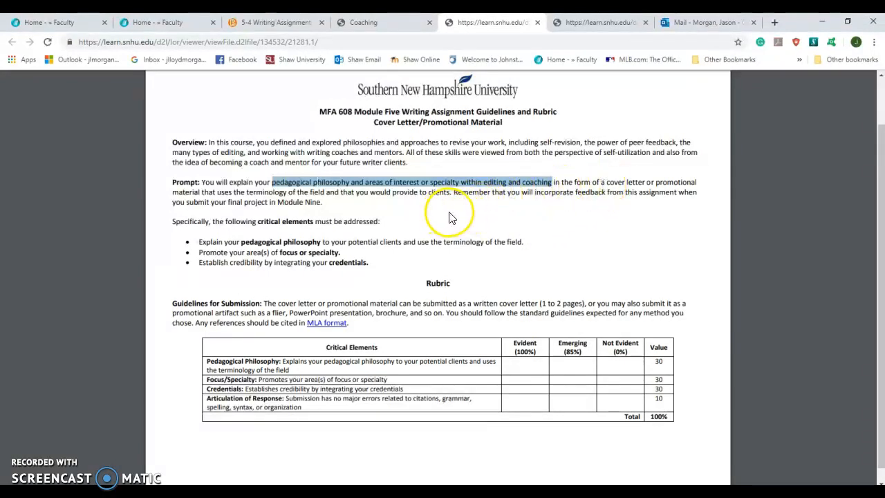
pyautogui.moveTo(605, 186)
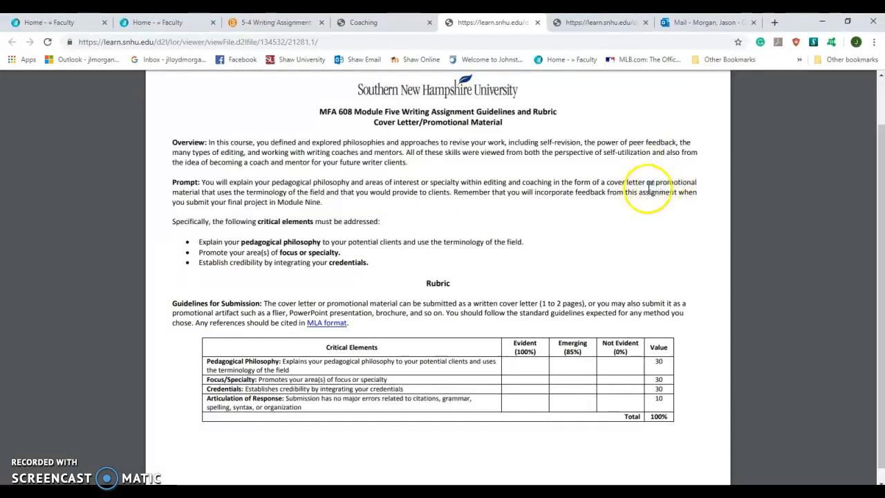
pyautogui.moveTo(652, 199)
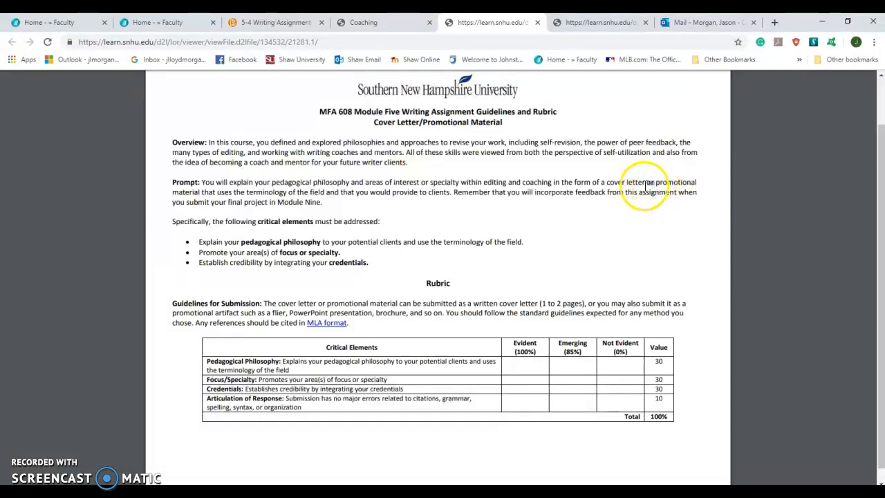
pyautogui.moveTo(283, 197)
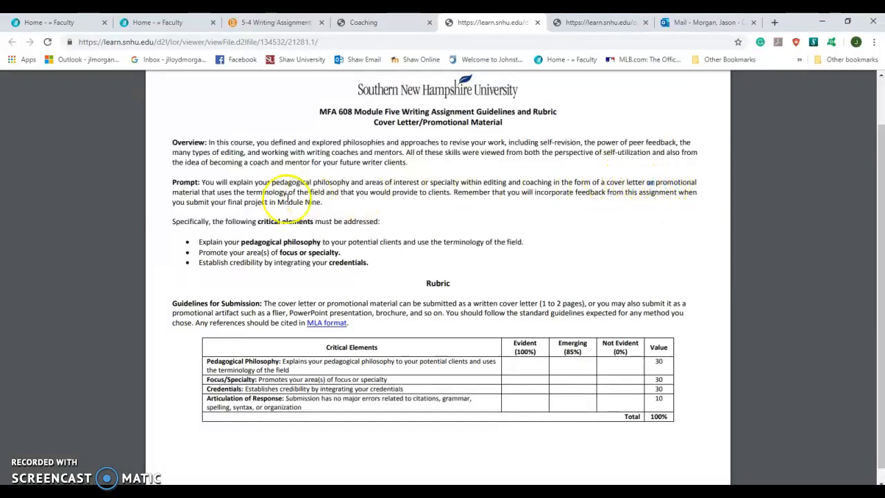
pyautogui.doubleClick(179, 192)
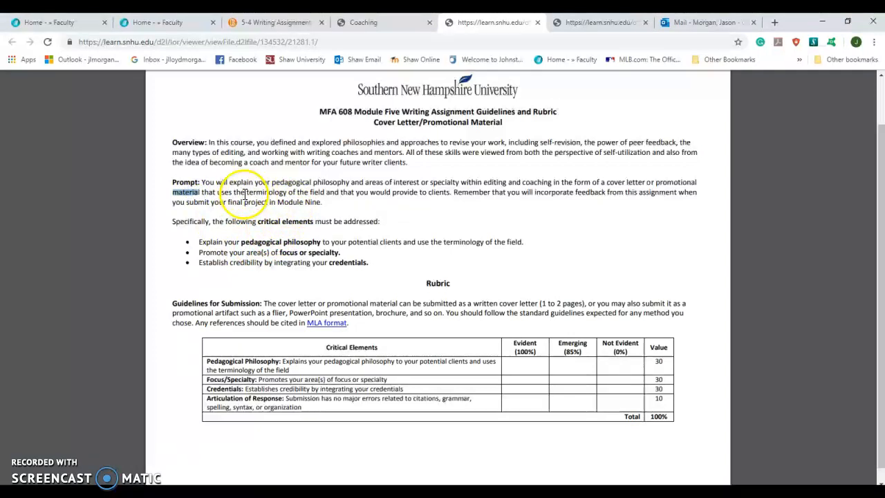
pyautogui.moveTo(246, 192); pyautogui.dragTo(443, 192)
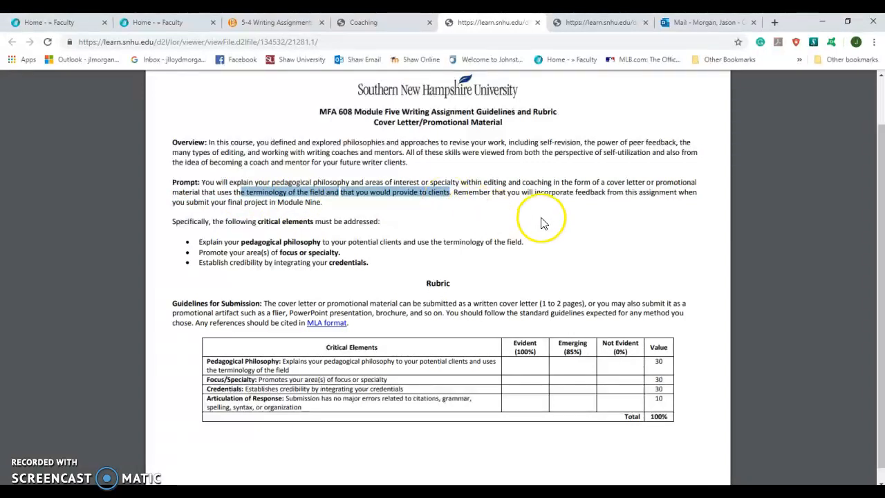
pyautogui.moveTo(455, 194)
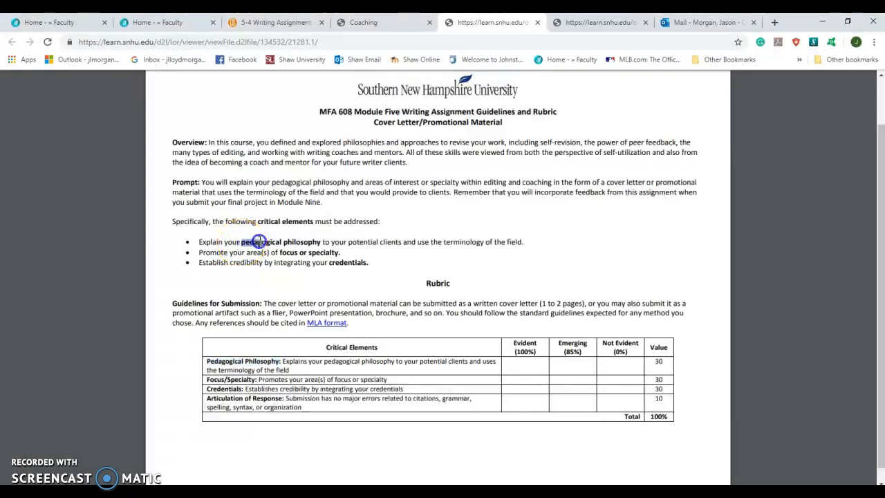
pyautogui.doubleClick(260, 240)
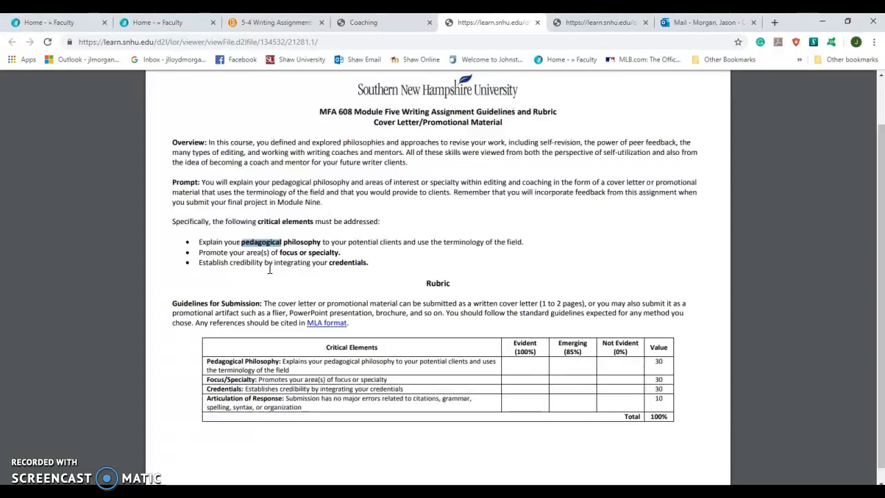
pyautogui.moveTo(271, 268)
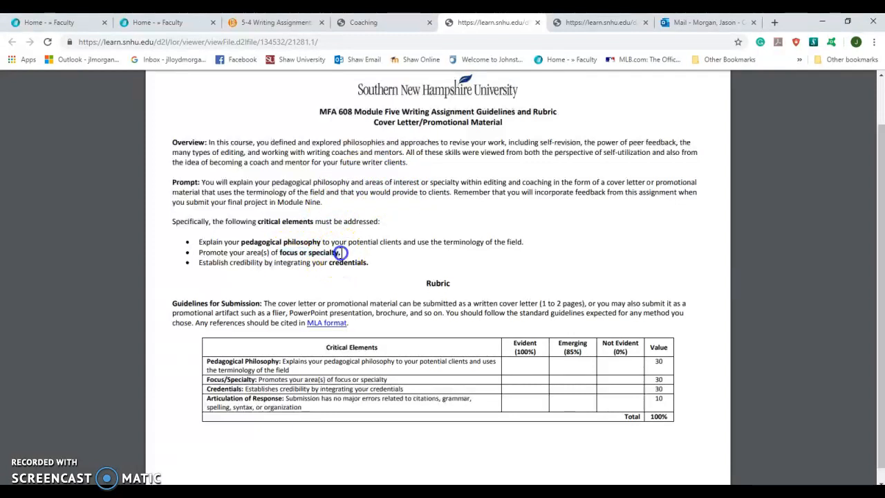
pyautogui.moveTo(346, 256)
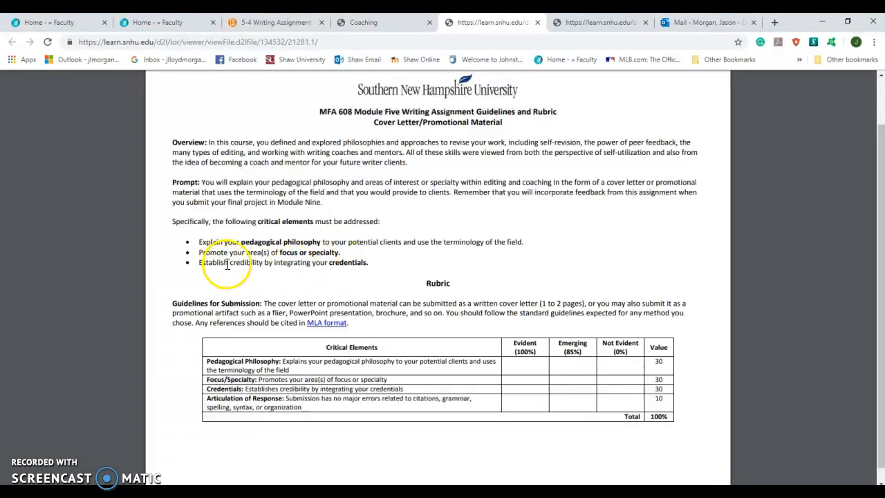
pyautogui.moveTo(229, 262); pyautogui.dragTo(366, 262)
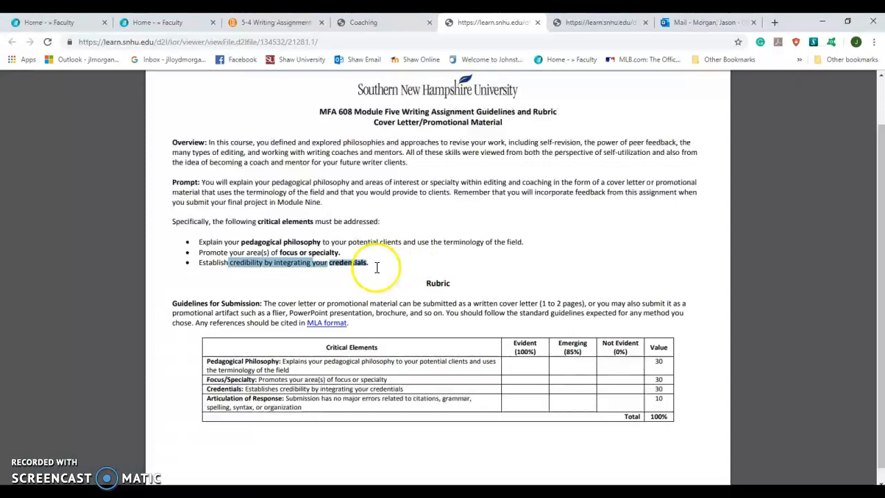
pyautogui.moveTo(379, 269)
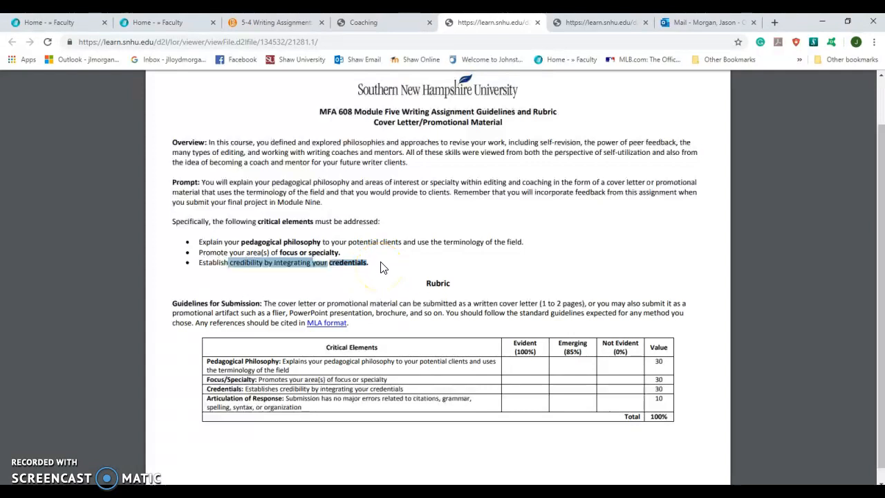
pyautogui.moveTo(390, 274)
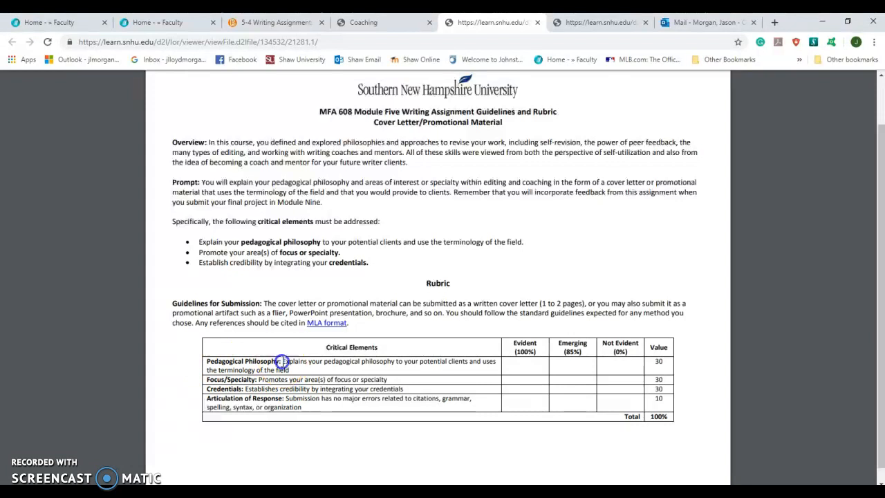
# Highlight rubric criteria such as Articulation of Response in the PDF, then return to the 5-4 assignment page
pyautogui.moveTo(282, 361); pyautogui.dragTo(297, 369)
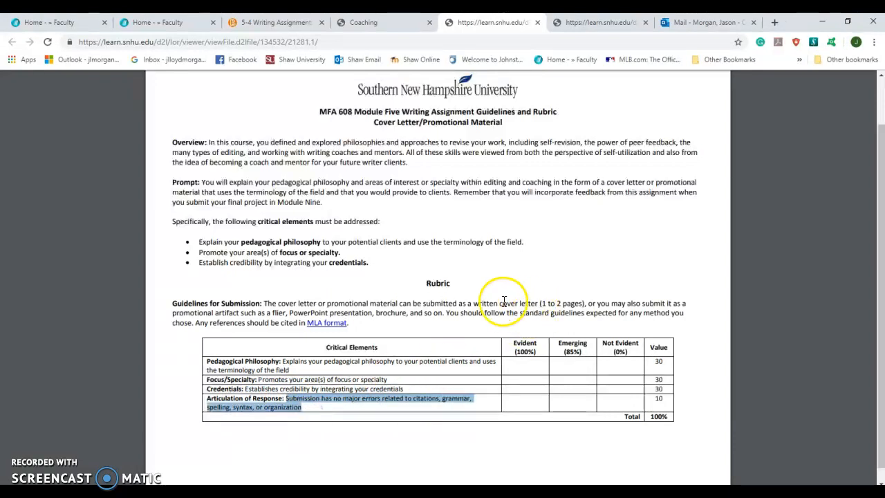
pyautogui.moveTo(476, 303); pyautogui.dragTo(578, 303)
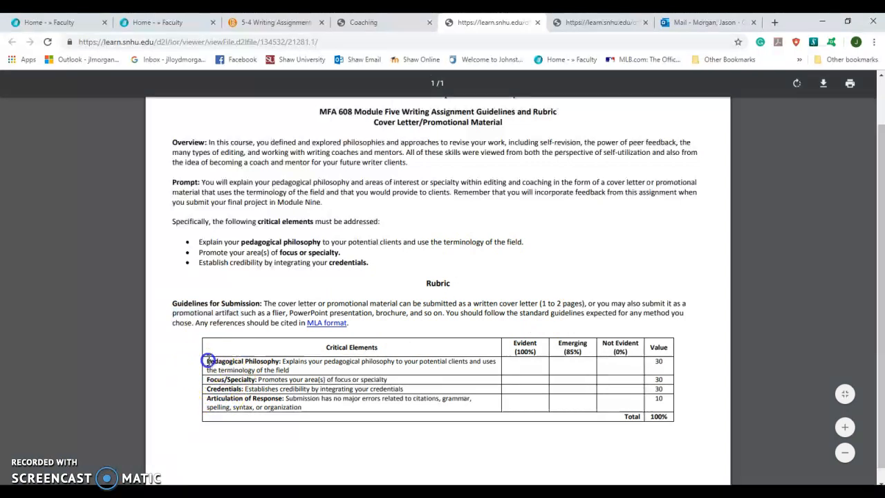
pyautogui.doubleClick(230, 379)
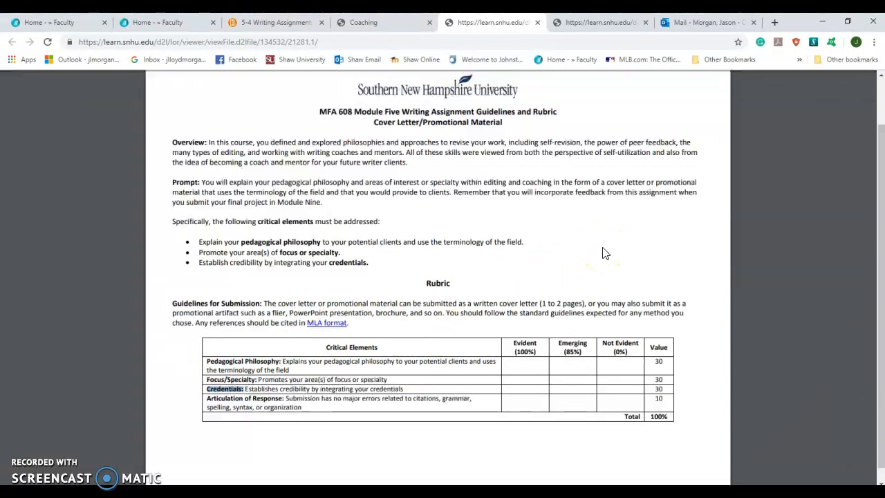
pyautogui.click(602, 255)
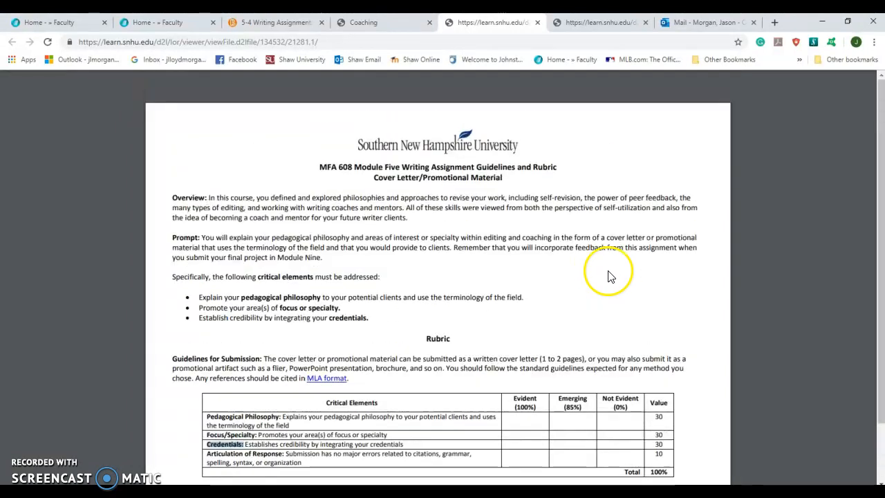
pyautogui.click(273, 22)
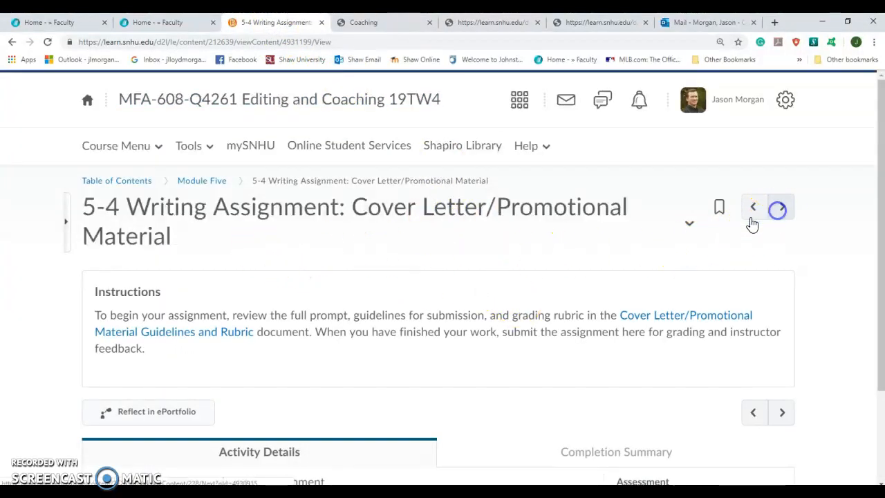
# Move to the next topic, 5-5 Reminder: Class Resources
pyautogui.click(782, 206)
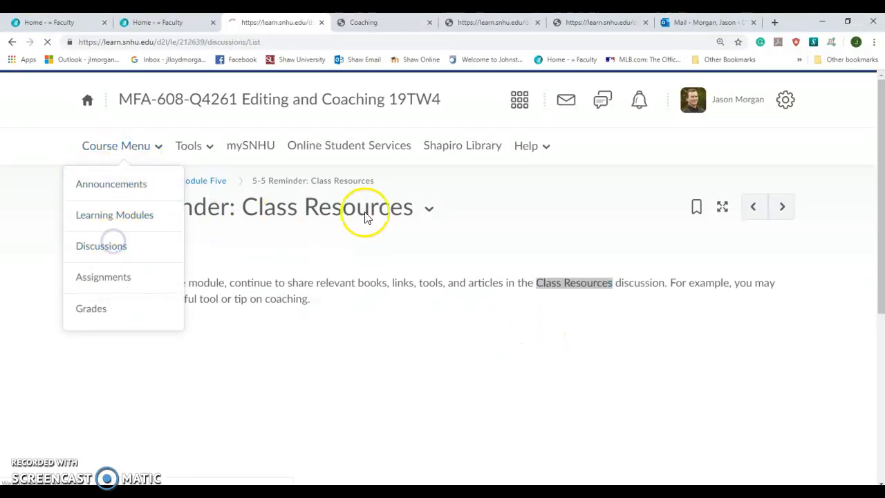
# Bring up the Discussions list and scroll down to the 1-3 Class Resources topic description
pyautogui.click(101, 246)
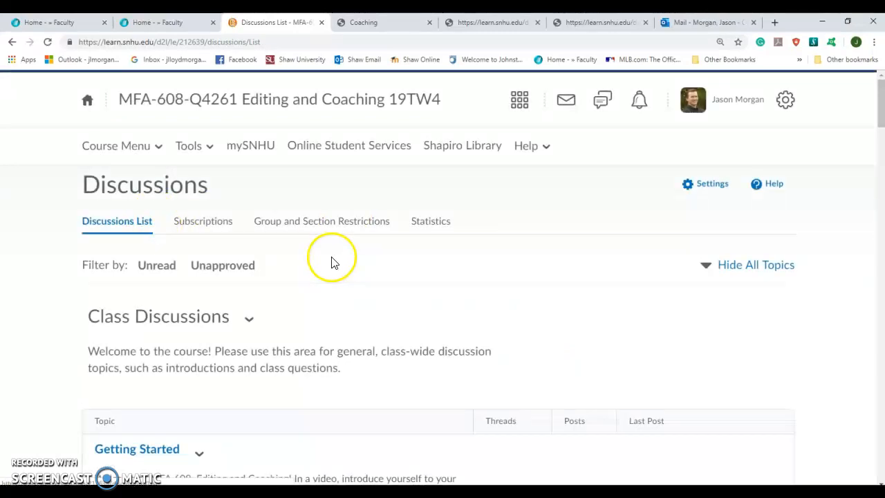
pyautogui.scroll(-3)
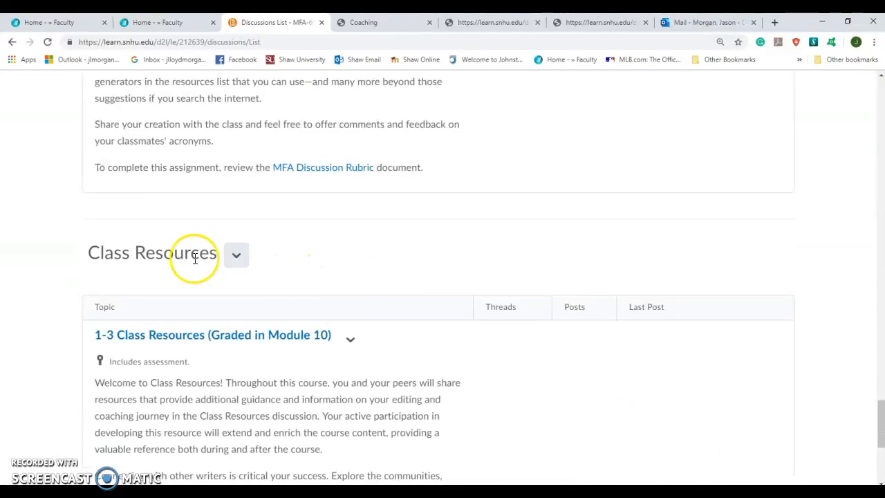
pyautogui.moveTo(396, 276)
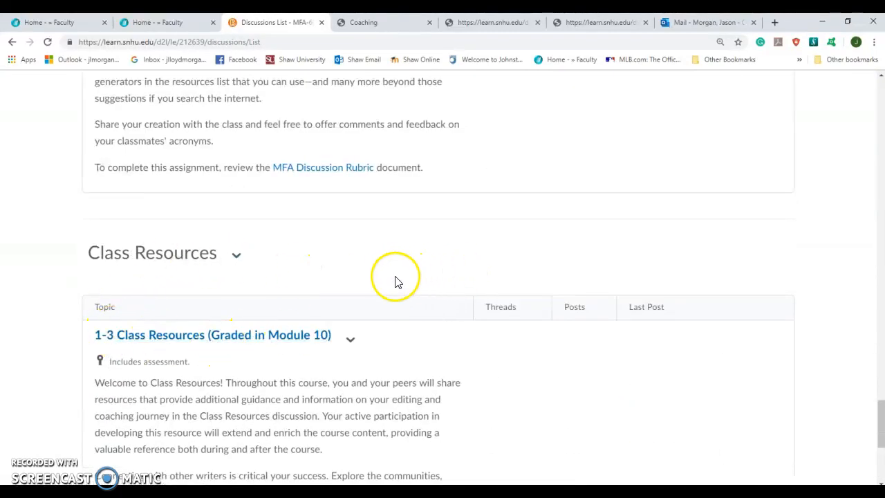
pyautogui.scroll(-3)
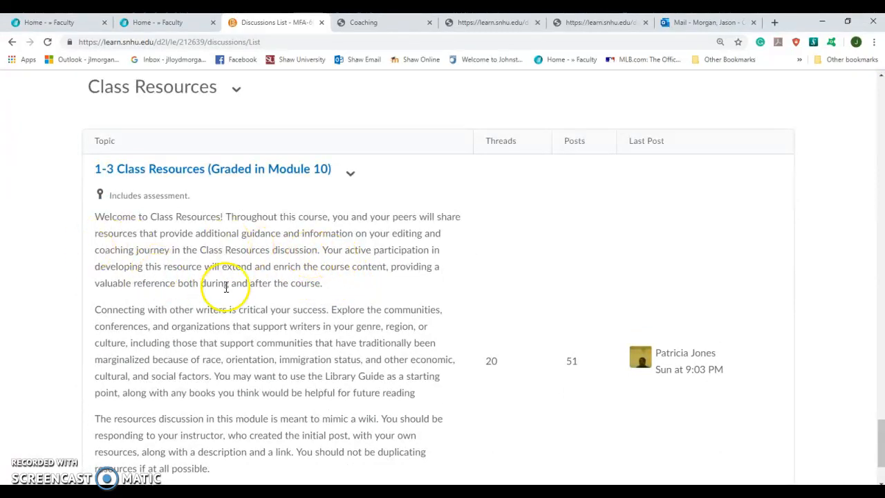
pyautogui.moveTo(339, 286)
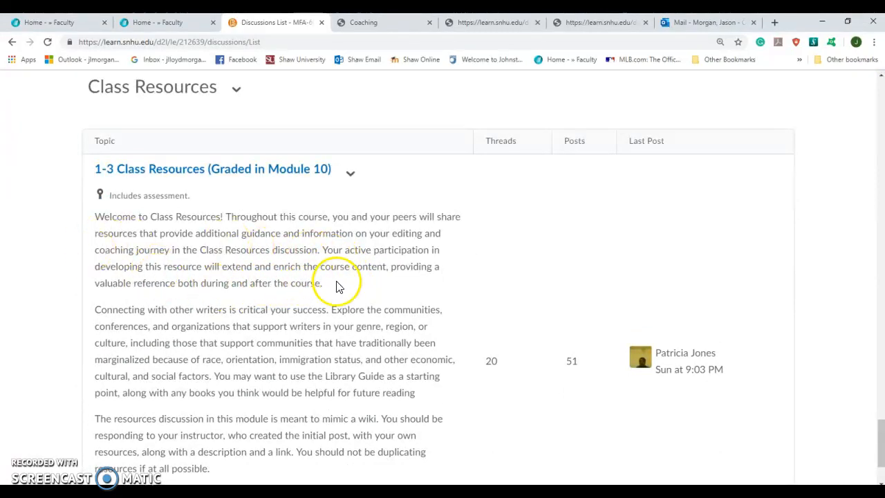
pyautogui.scroll(-3)
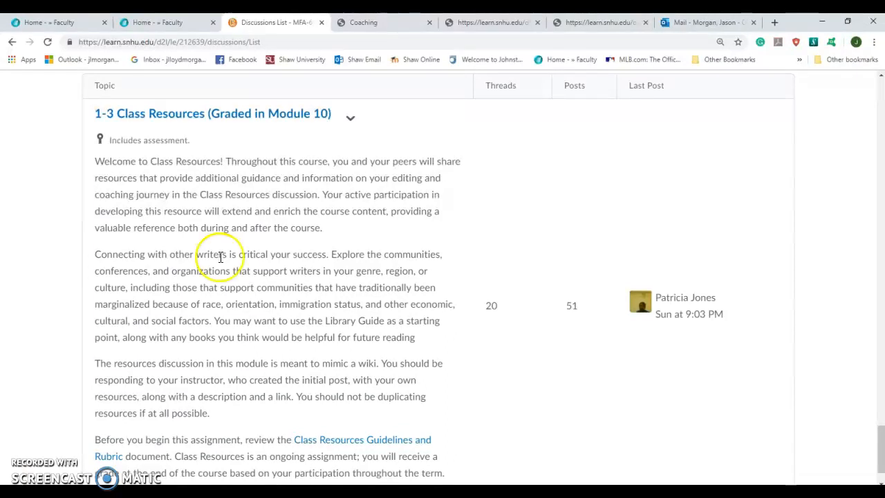
pyautogui.moveTo(332, 338)
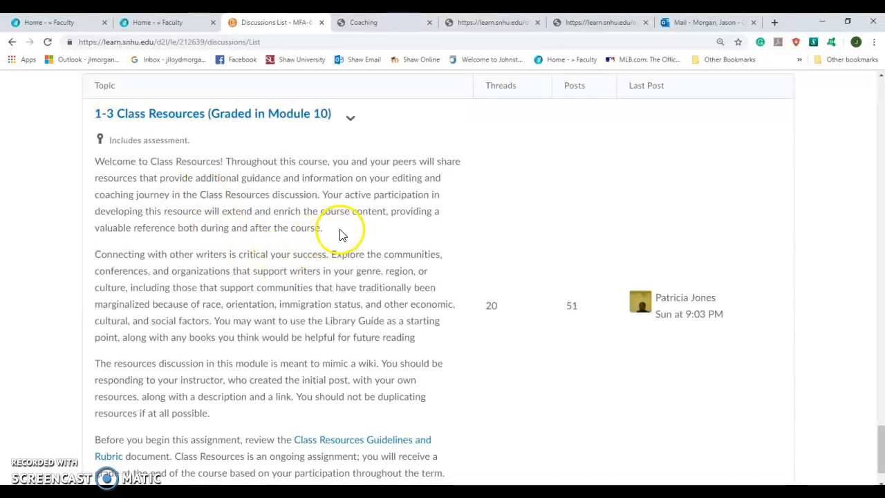
pyautogui.moveTo(342, 238)
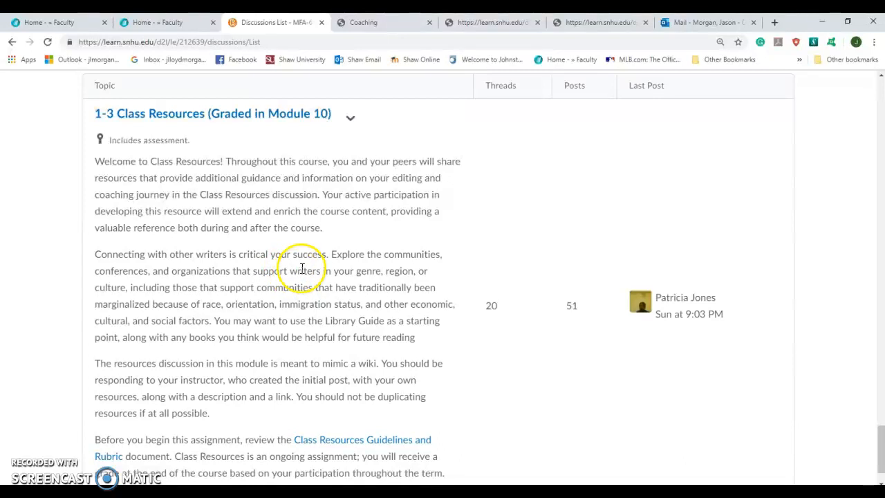
pyautogui.moveTo(370, 360)
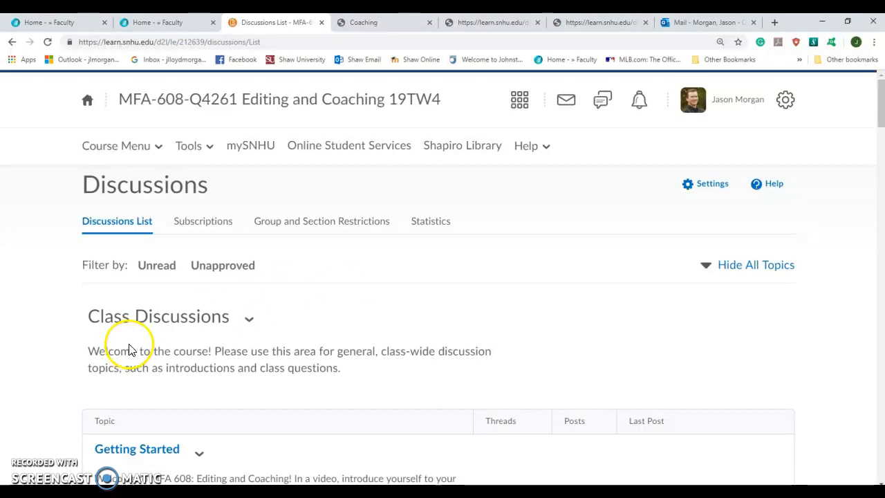
pyautogui.moveTo(30, 469)
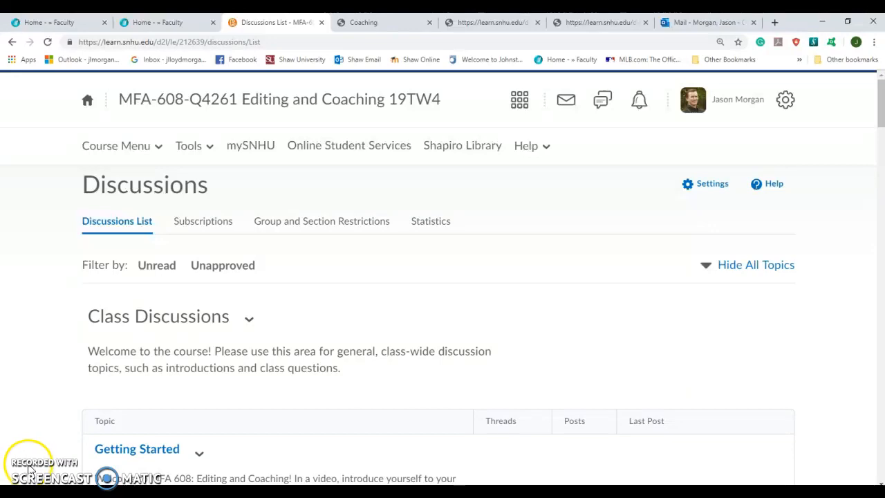